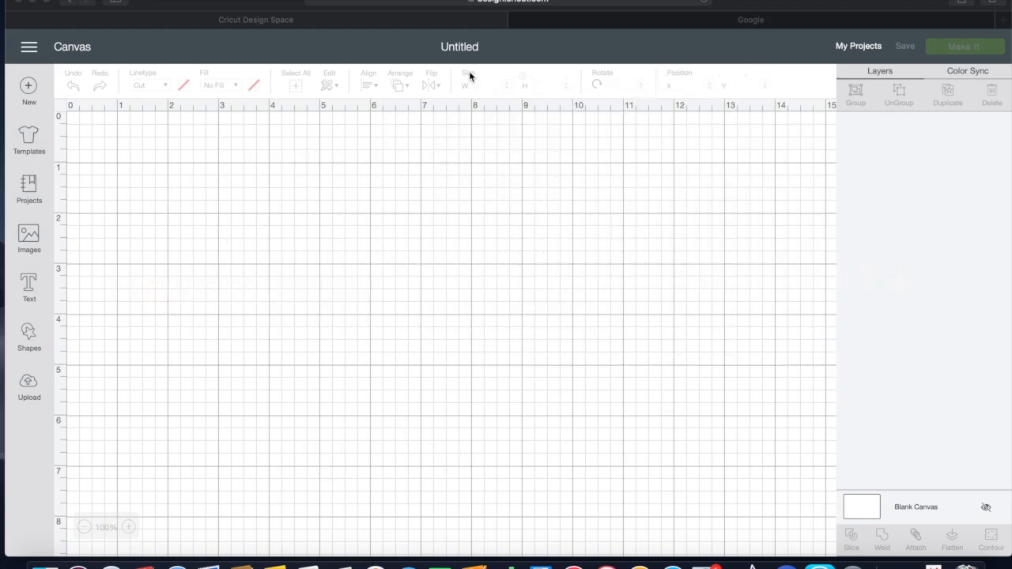
pyautogui.moveTo(528, 101)
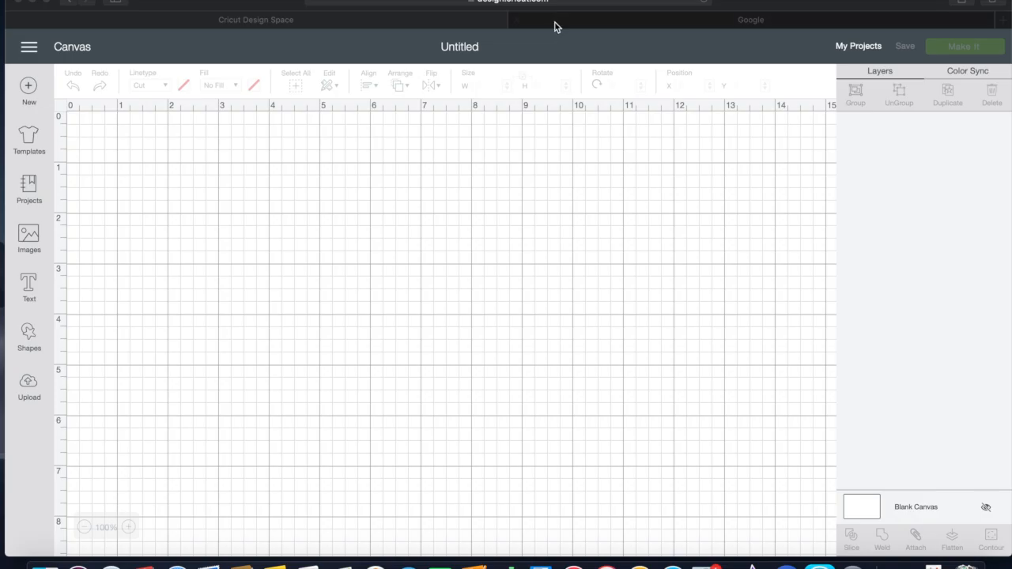
# Step: Search Google for 'free fonts' and choose the DaFont result
pyautogui.click(750, 19)
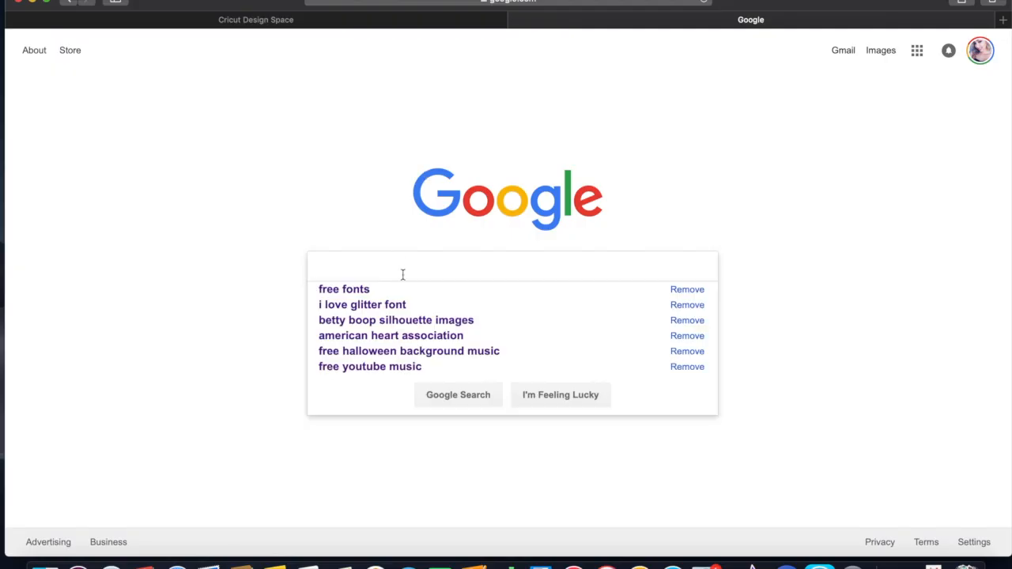
pyautogui.write('free font')
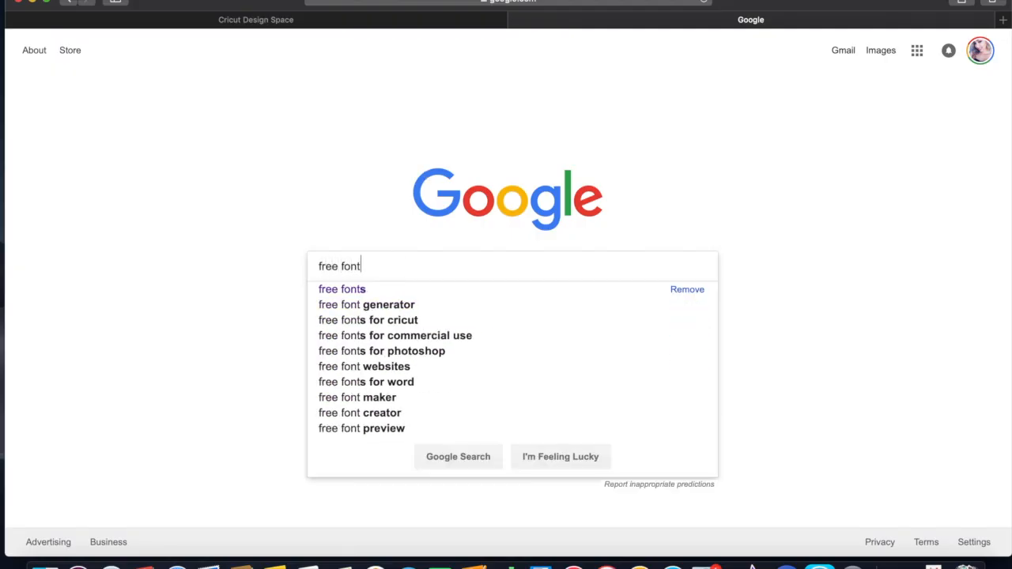
pyautogui.click(341, 288)
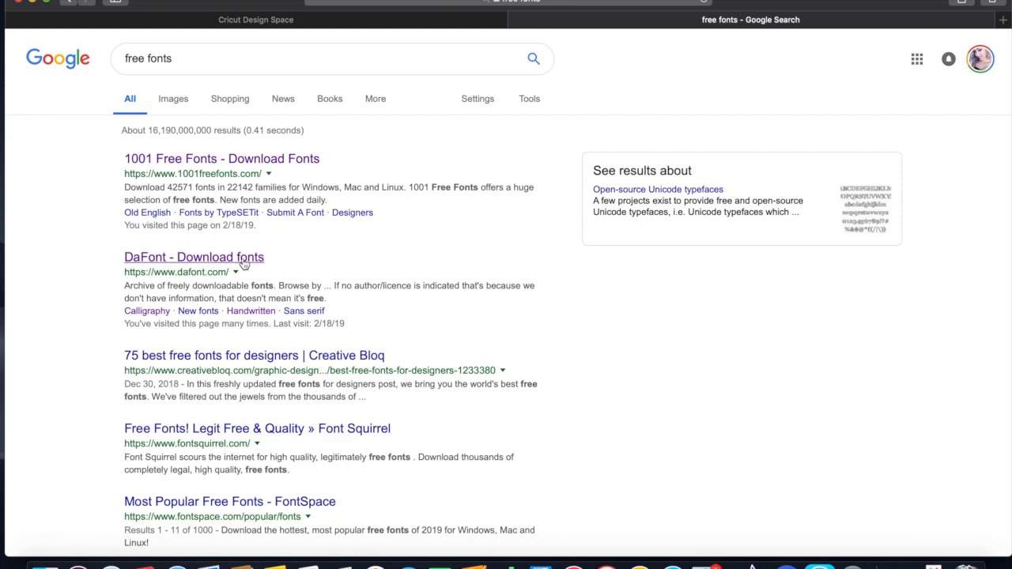
pyautogui.click(193, 257)
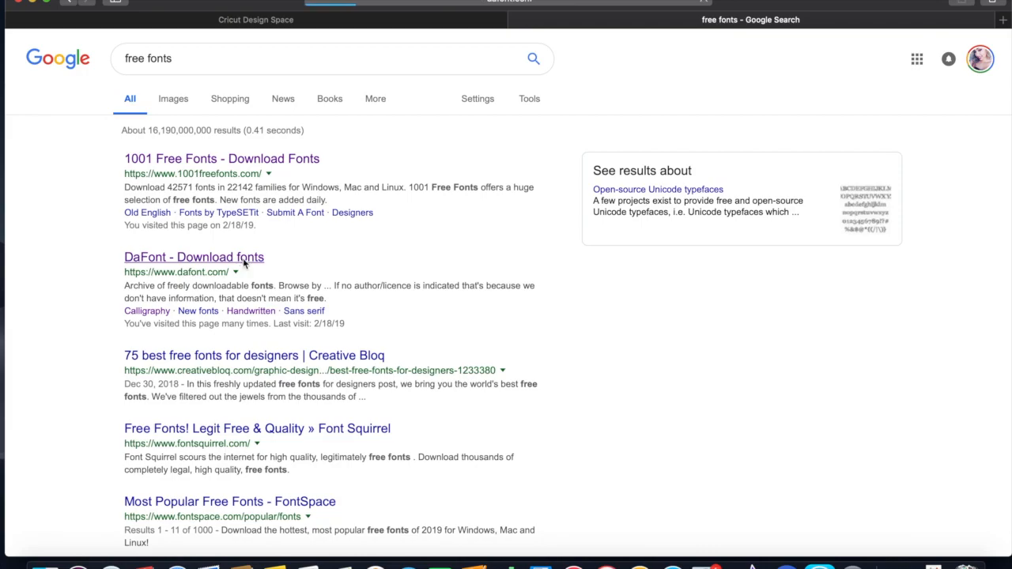
# Step: Browse DaFont's Script > Calligraphy category down to Isabella Script and download it
pyautogui.click(193, 256)
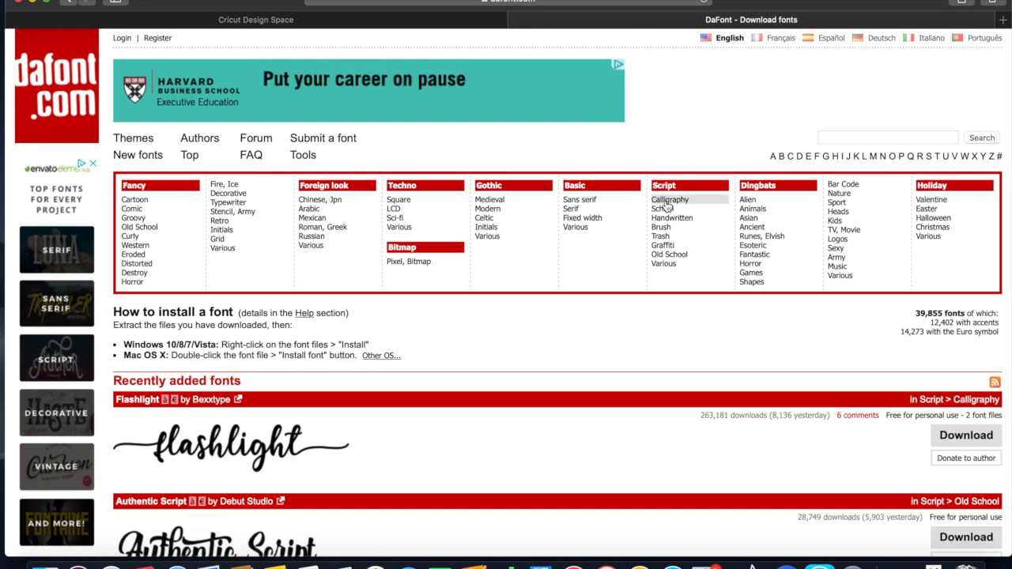
pyautogui.click(671, 199)
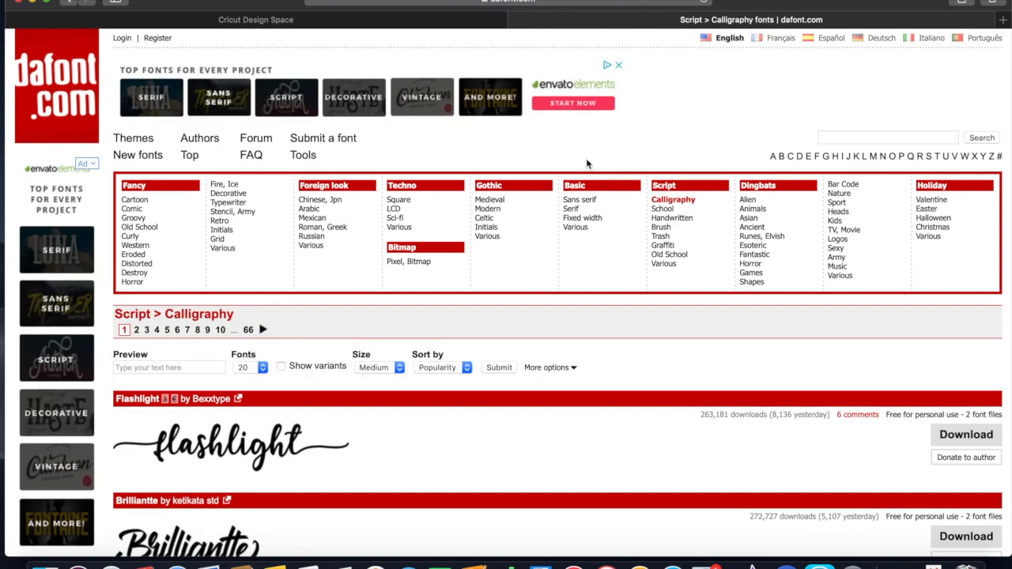
pyautogui.scroll(-3)
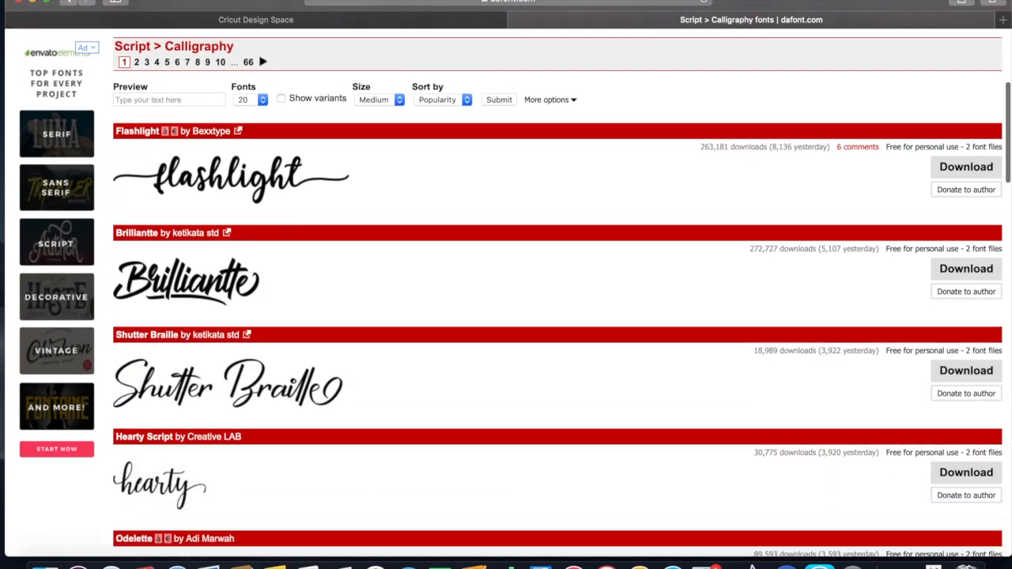
pyautogui.scroll(-3)
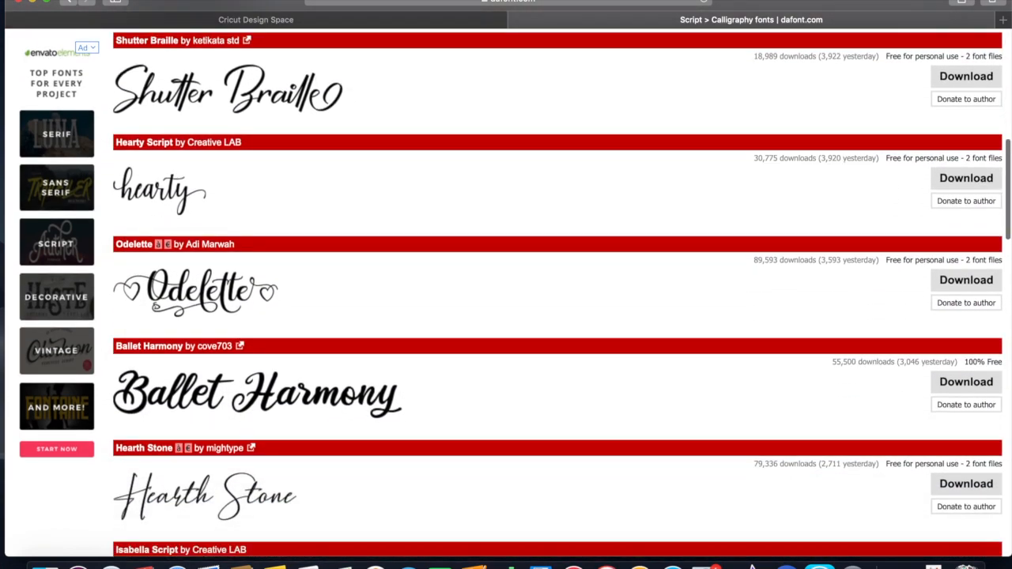
pyautogui.scroll(-3)
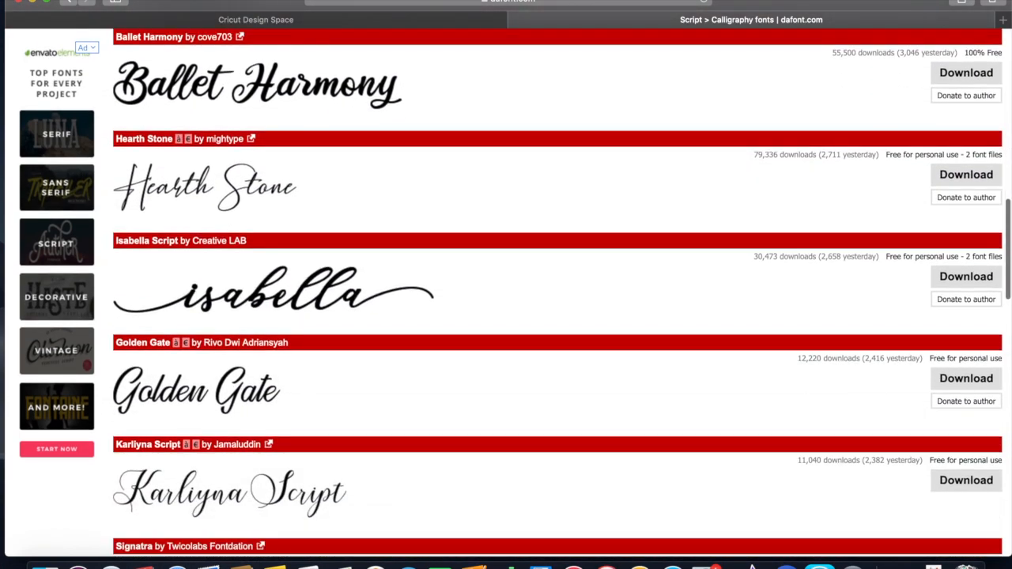
pyautogui.scroll(-3)
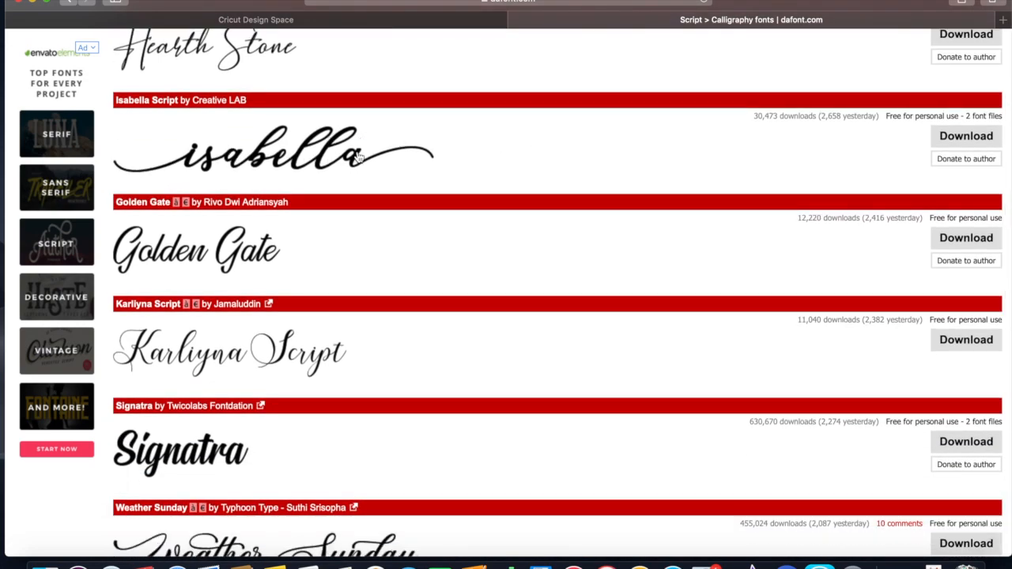
pyautogui.moveTo(917, 136)
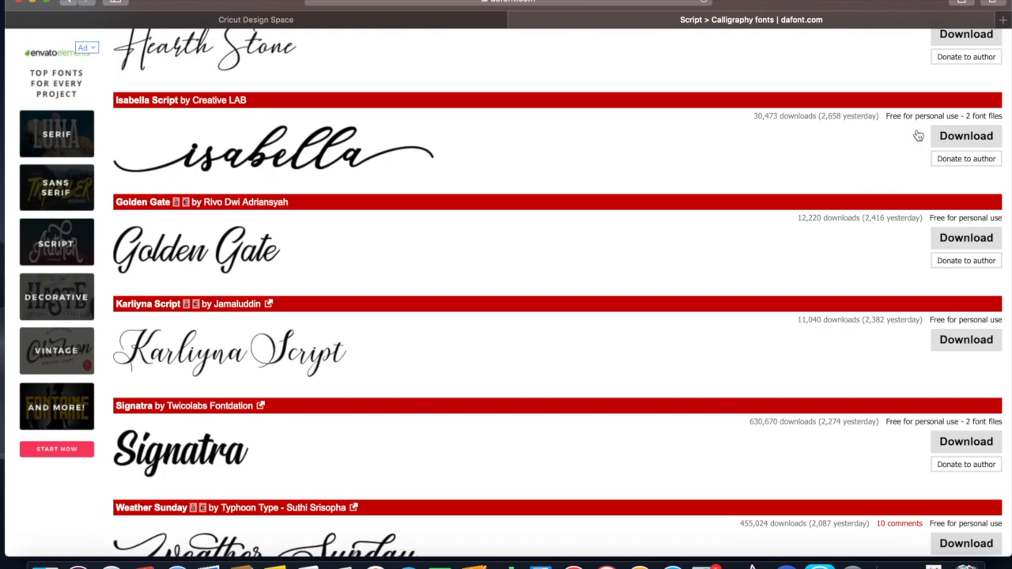
pyautogui.click(964, 136)
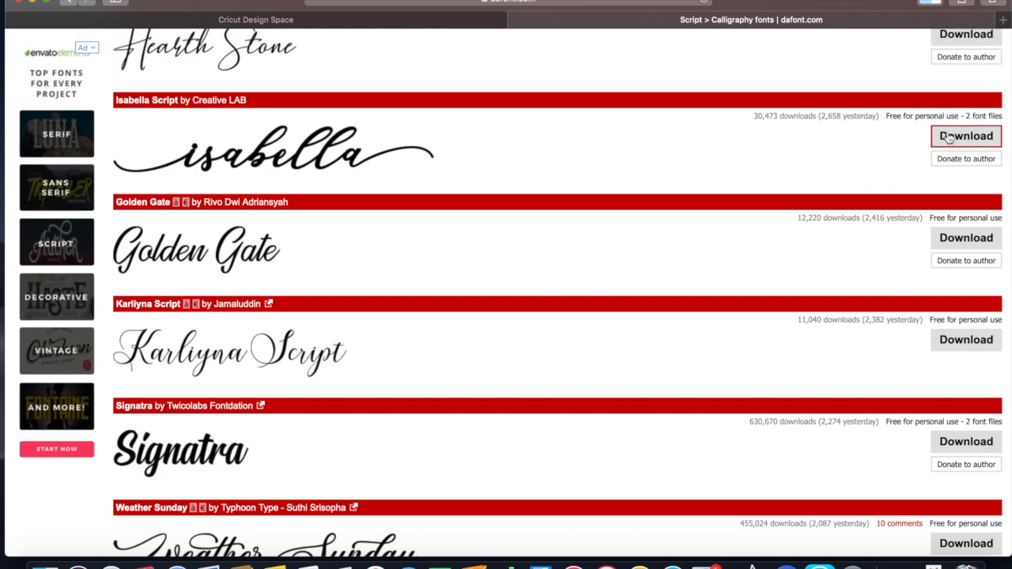
pyautogui.moveTo(930, 7)
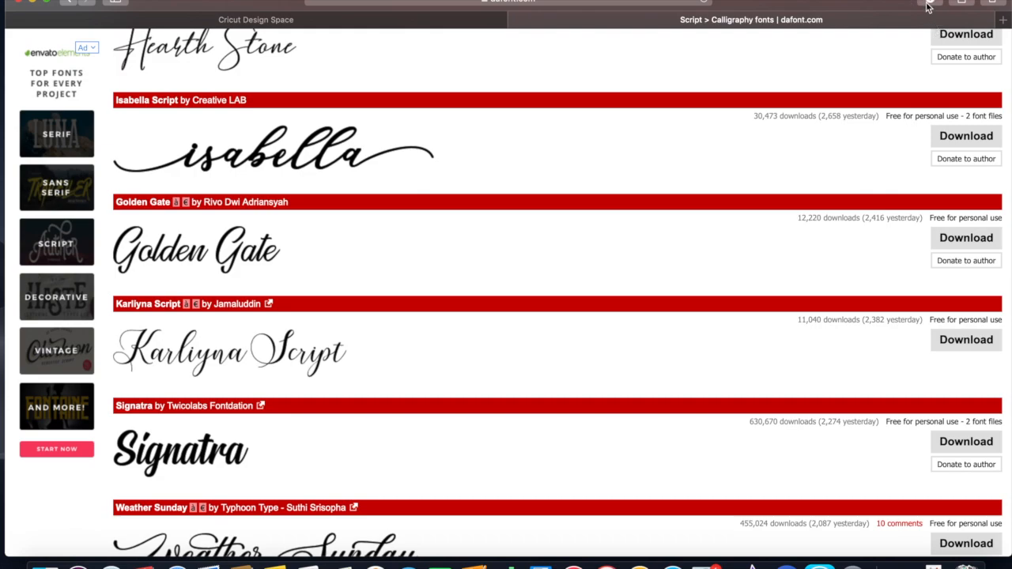
# Step: Install Isabella Script.ttf from the downloaded fonts folder into Font Book, then close the folder
pyautogui.click(965, 136)
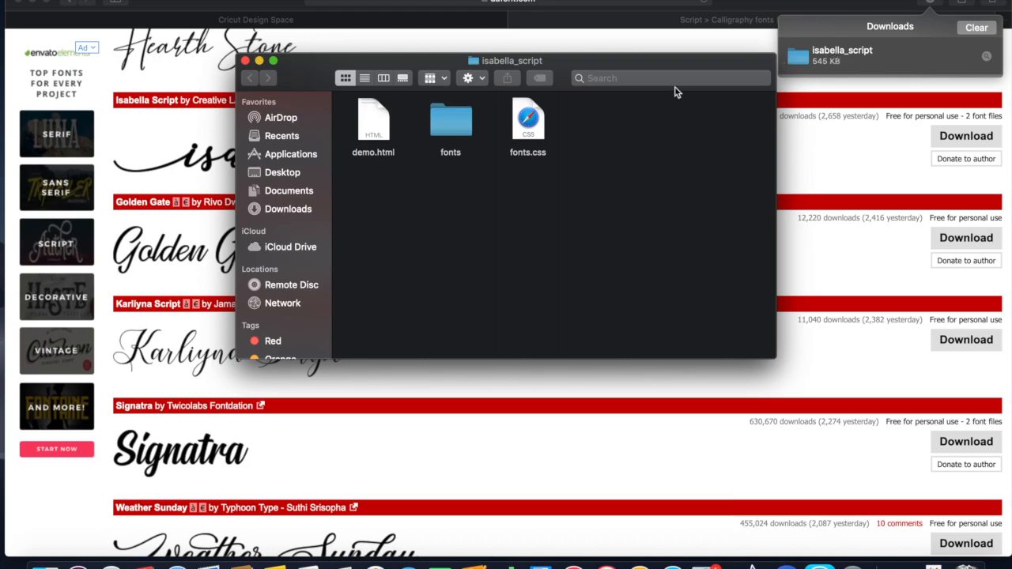
pyautogui.doubleClick(449, 120)
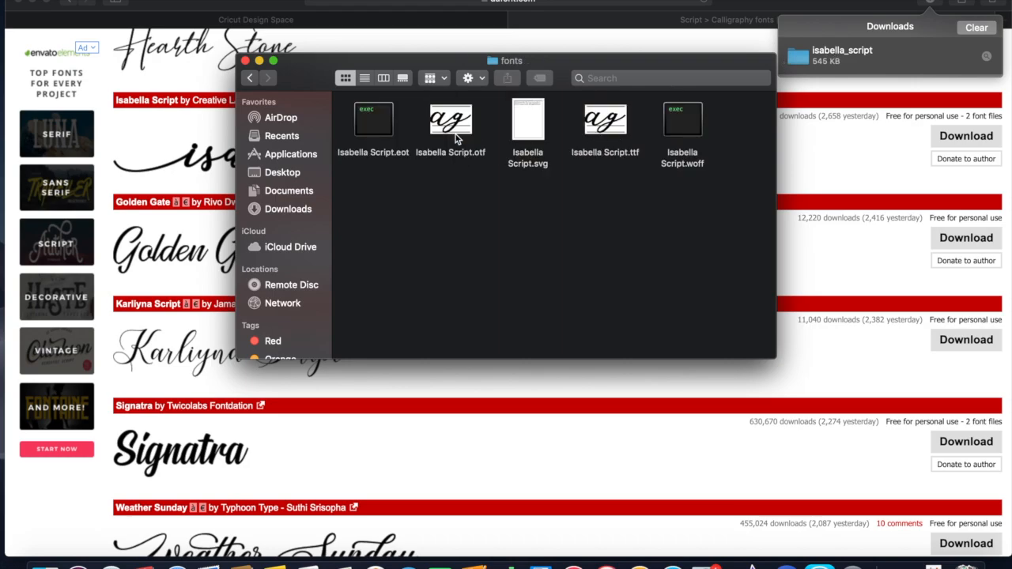
pyautogui.click(604, 123)
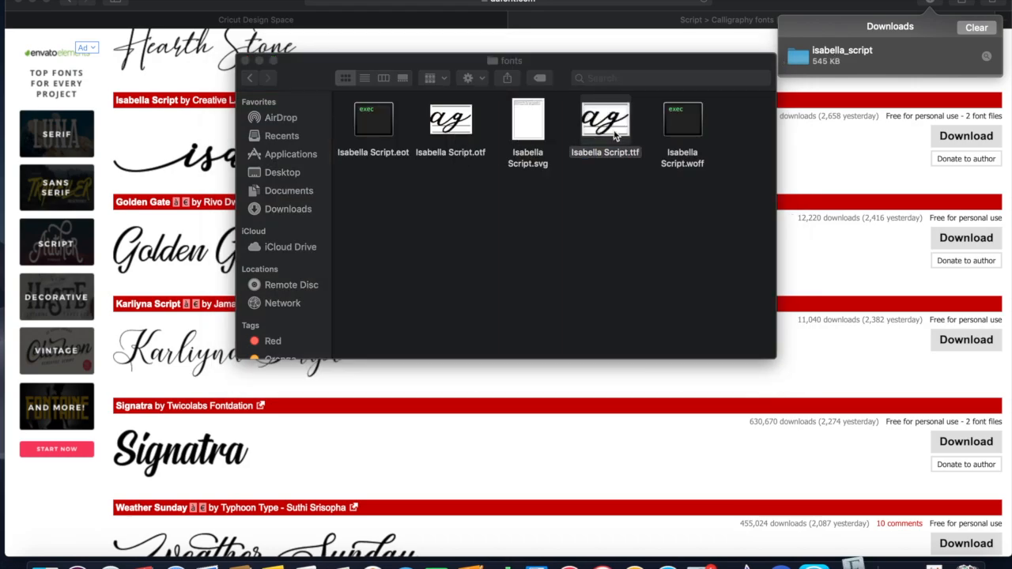
pyautogui.doubleClick(604, 119)
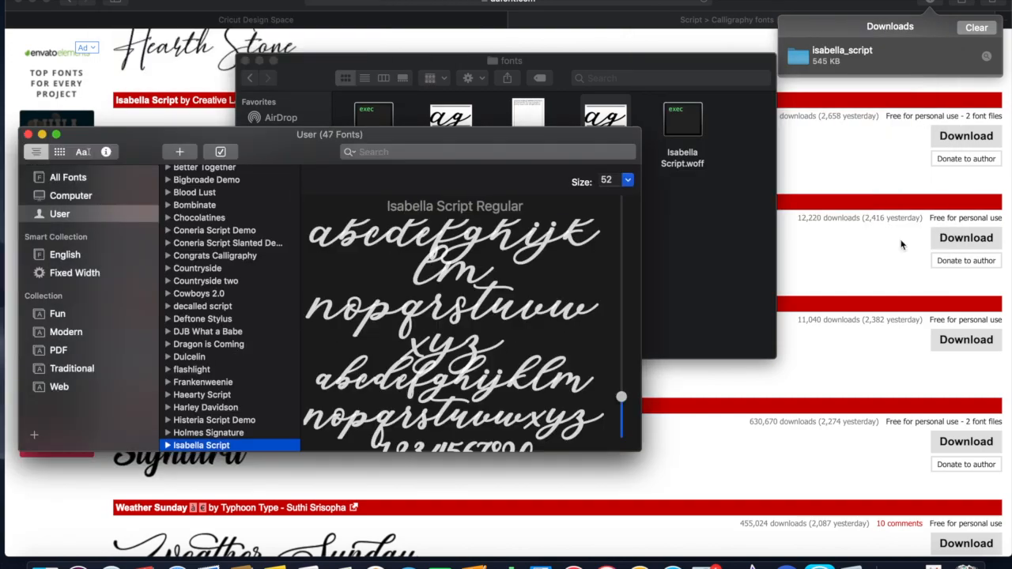
pyautogui.moveTo(203, 452)
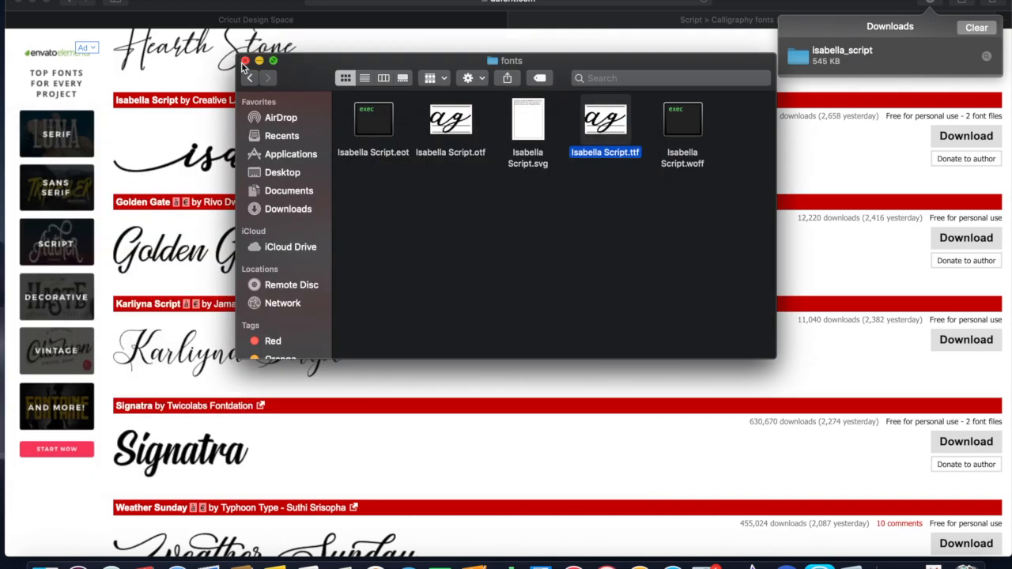
pyautogui.click(245, 60)
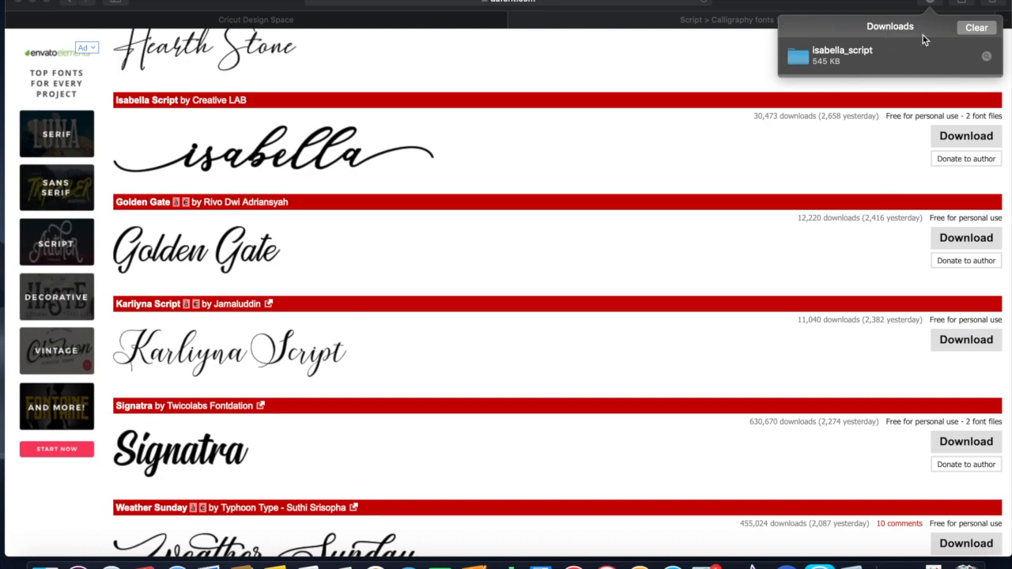
# Step: Return to Design Space, add a text box and search the font list for 'isabell'
pyautogui.click(661, 76)
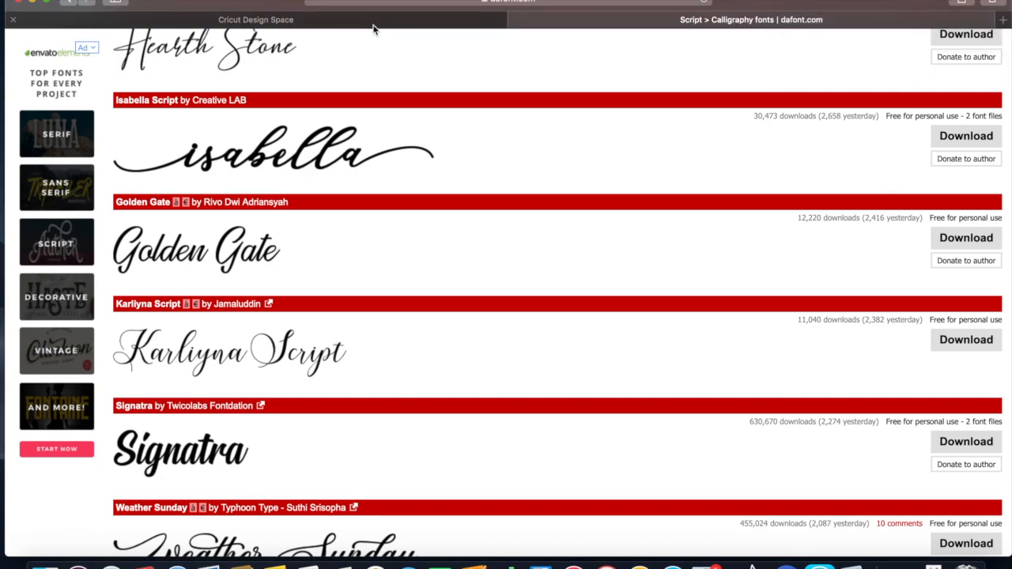
pyautogui.click(256, 19)
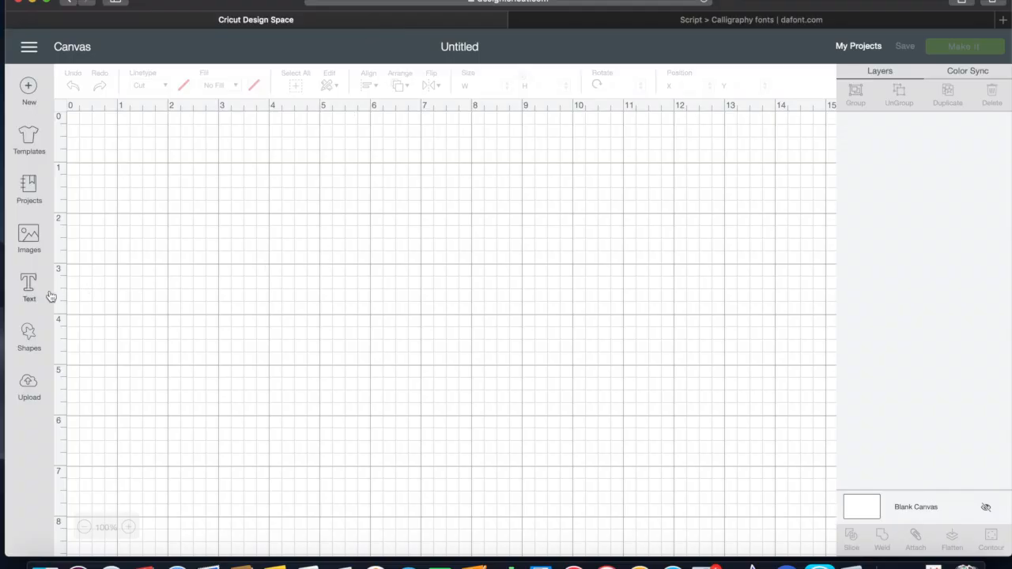
pyautogui.moveTo(199, 237)
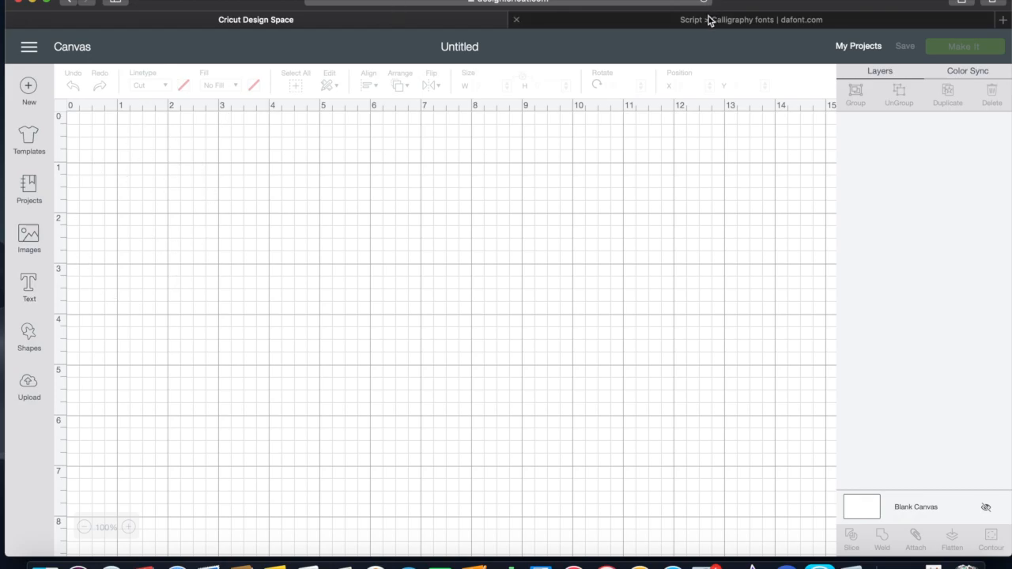
pyautogui.click(29, 288)
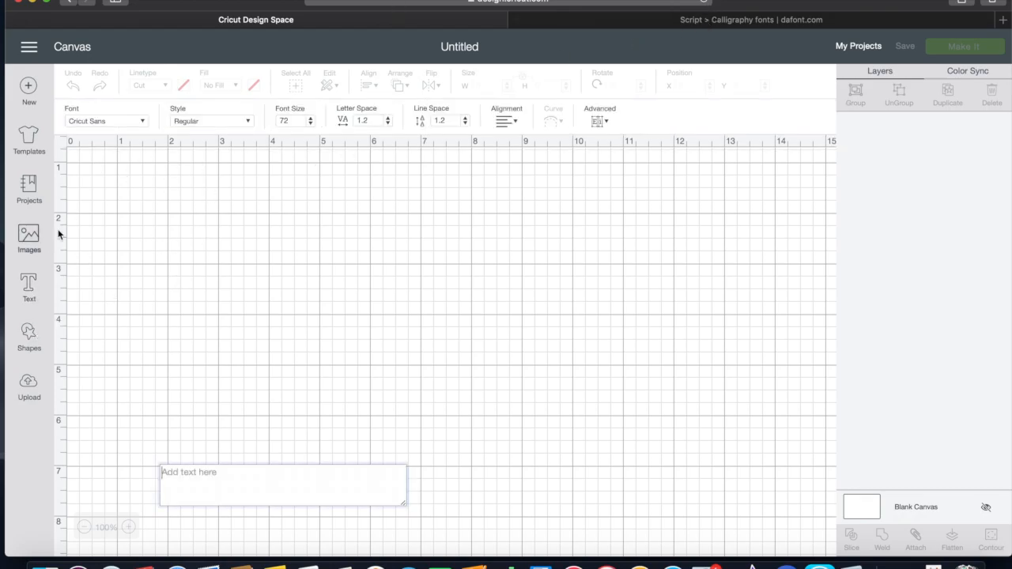
pyautogui.click(106, 120)
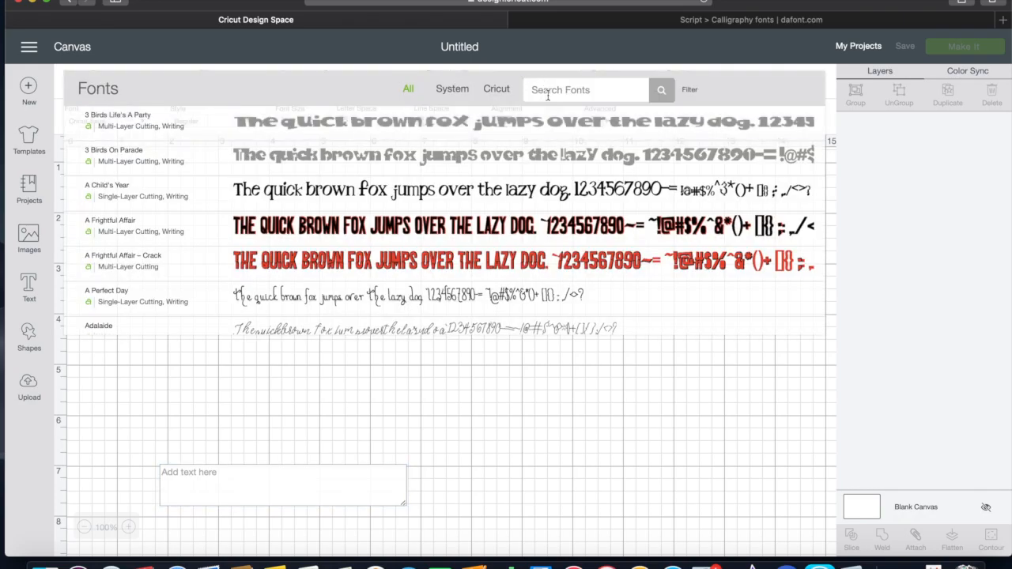
pyautogui.write('isabell')
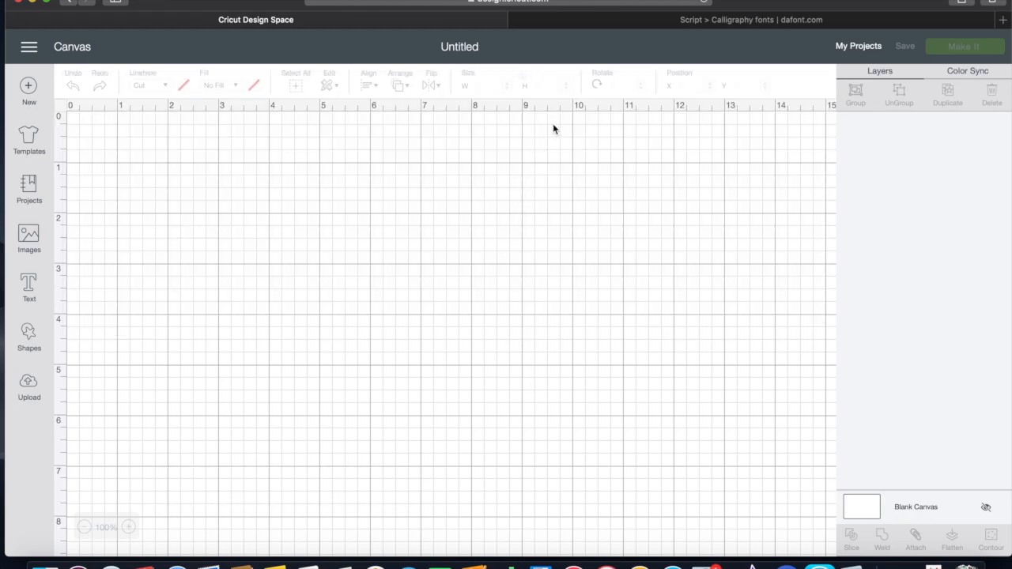
pyautogui.moveTo(28, 35)
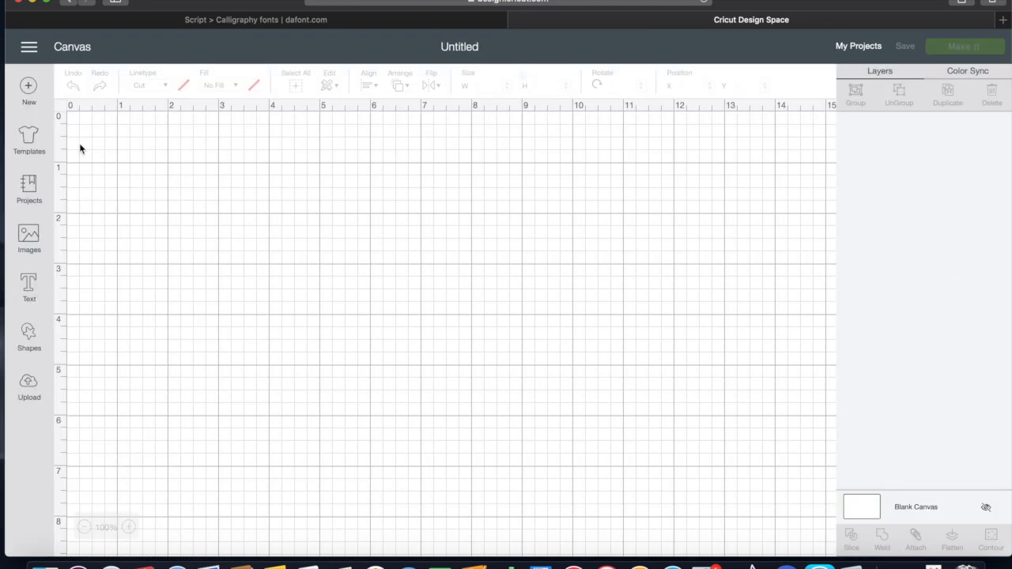
# Step: Add a text box reading 'clarissa' in Isabella Script and select it
pyautogui.click(28, 288)
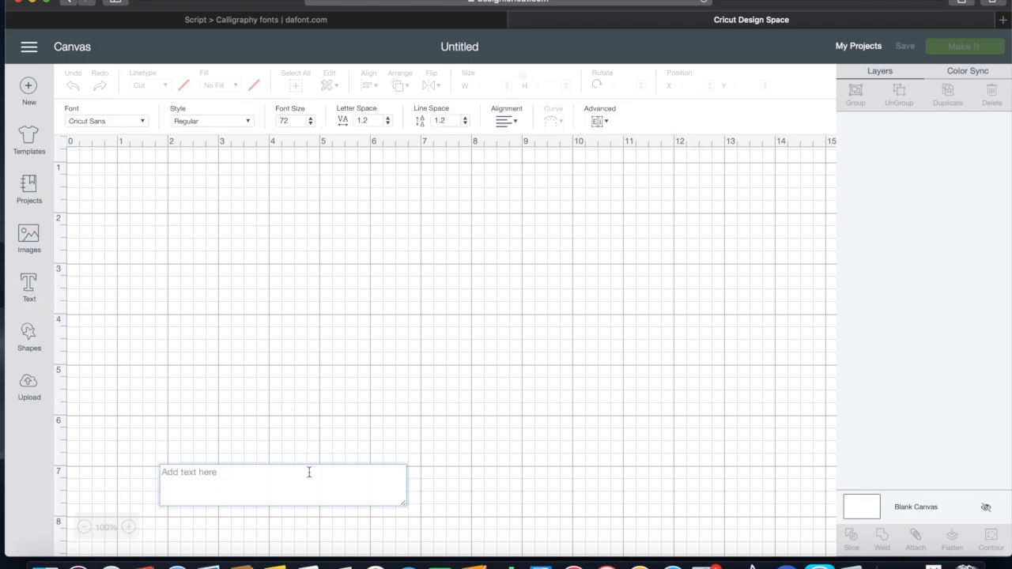
pyautogui.click(106, 120)
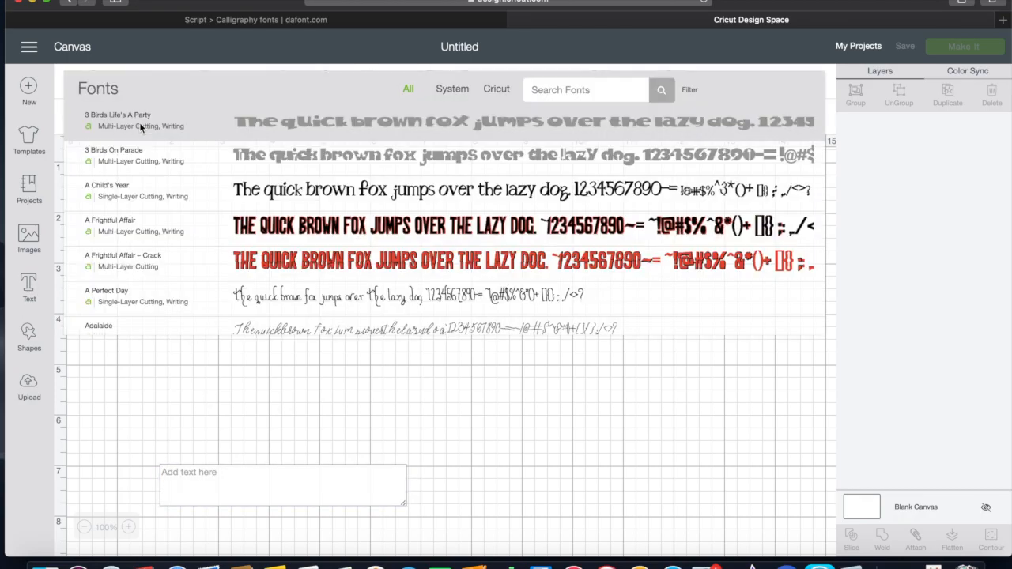
pyautogui.write('isa')
pyautogui.write('Clari')
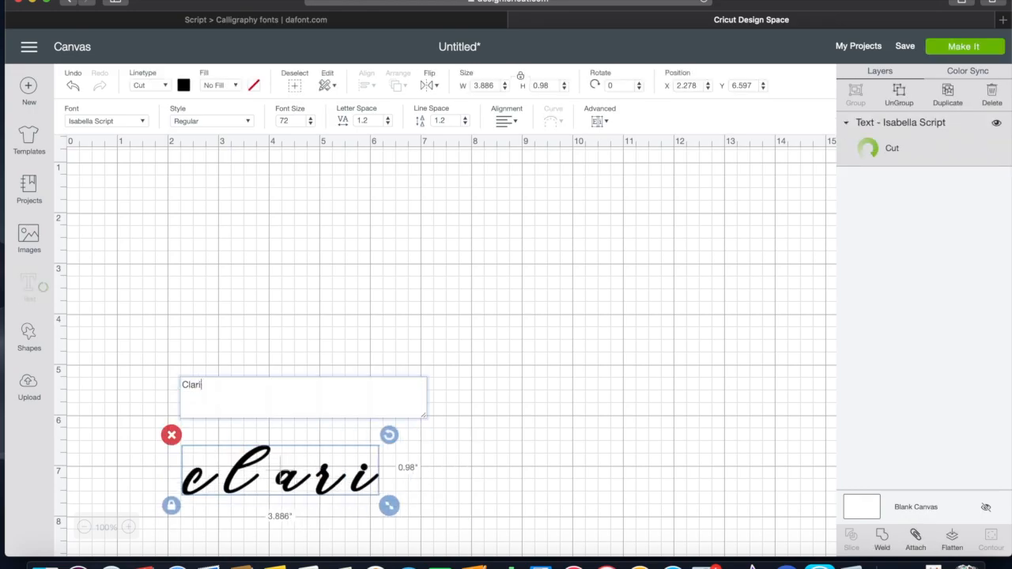
pyautogui.write('ssa')
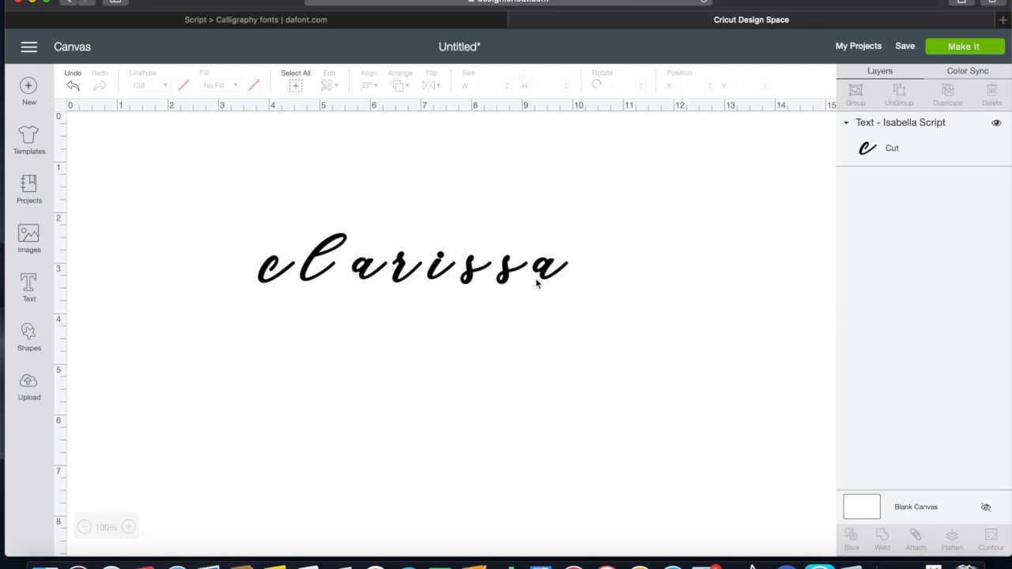
pyautogui.moveTo(540, 284)
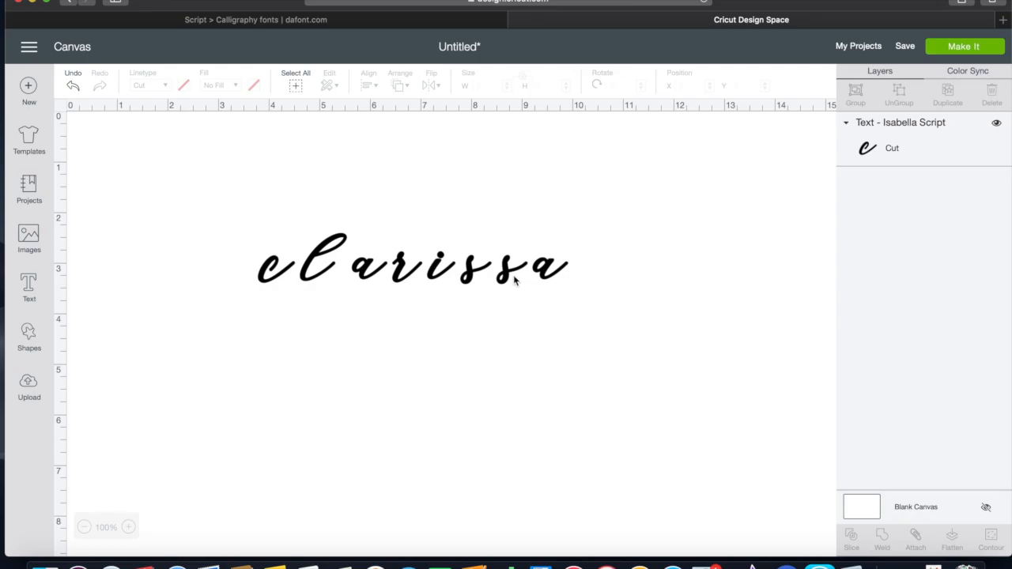
pyautogui.click(411, 261)
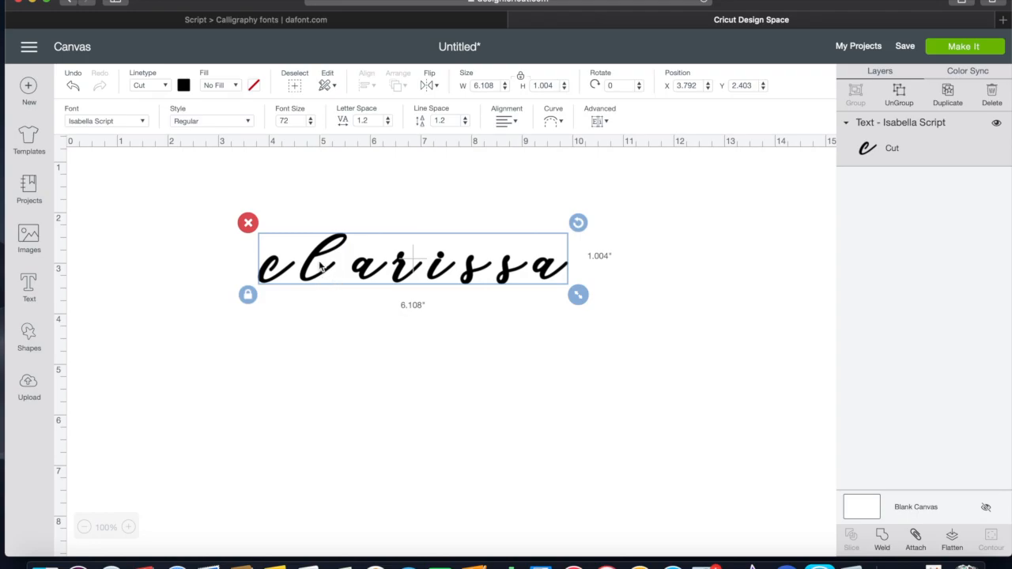
pyautogui.moveTo(326, 142)
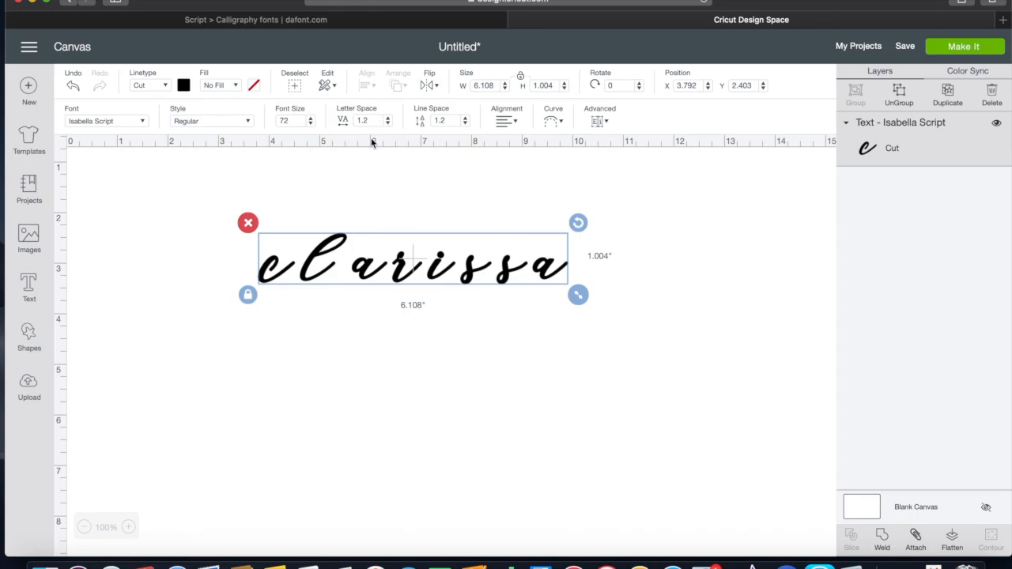
# Step: Lower Letter Space from 1.2 to -0.8 so the text shrinks to about 4.66 inches wide
pyautogui.click(388, 123)
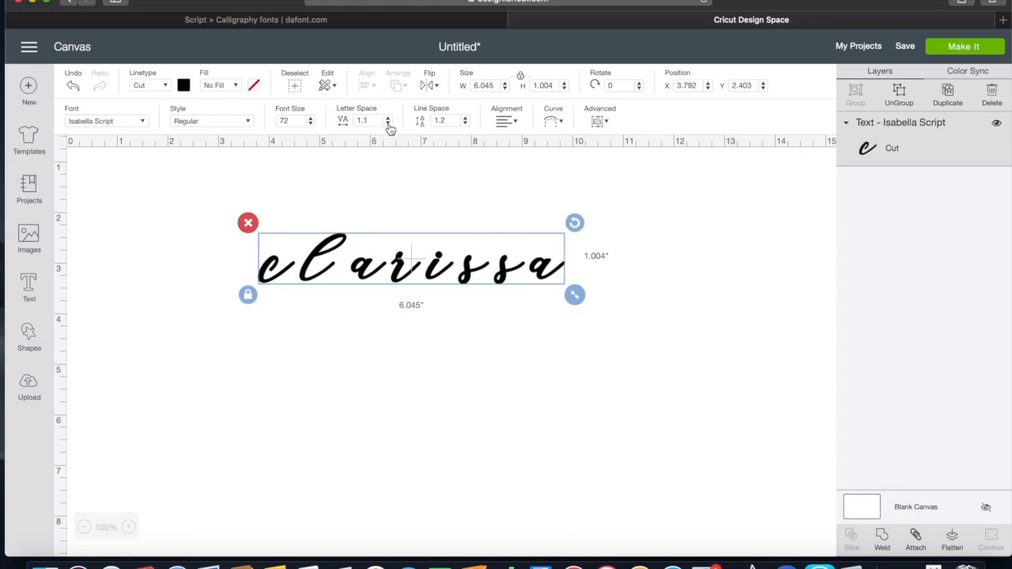
pyautogui.click(388, 123)
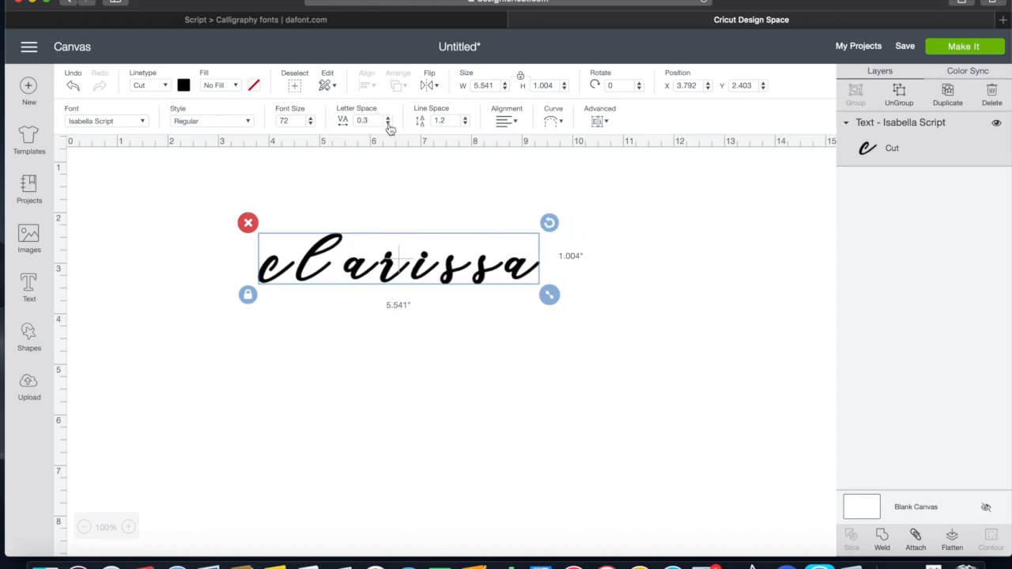
pyautogui.click(389, 124)
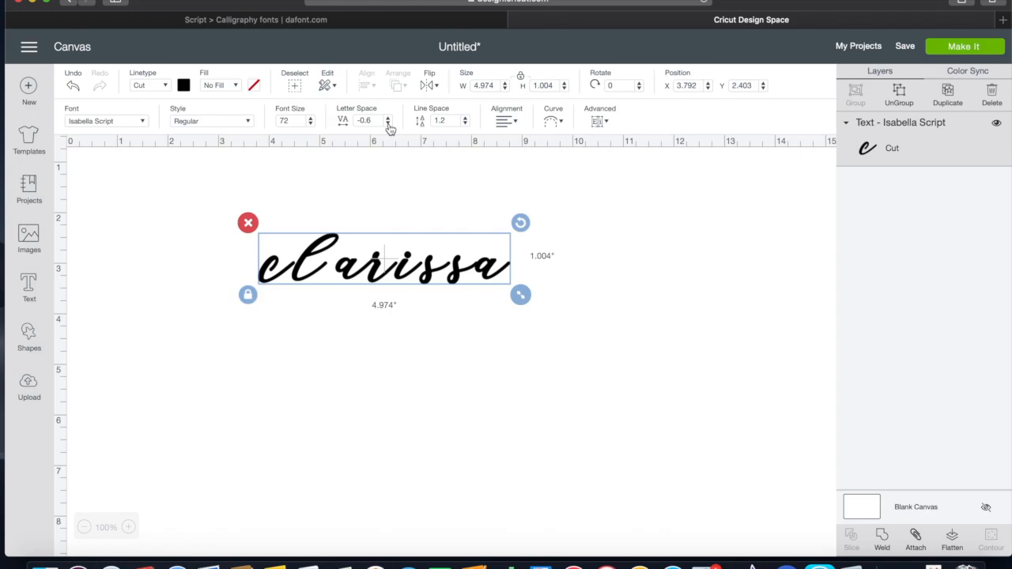
pyautogui.moveTo(338, 271)
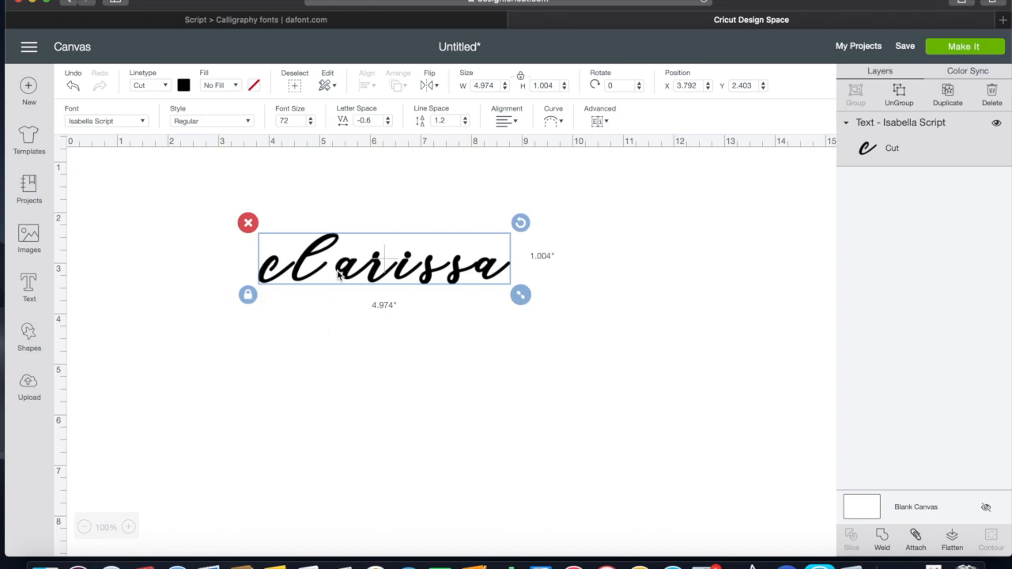
pyautogui.moveTo(370, 293)
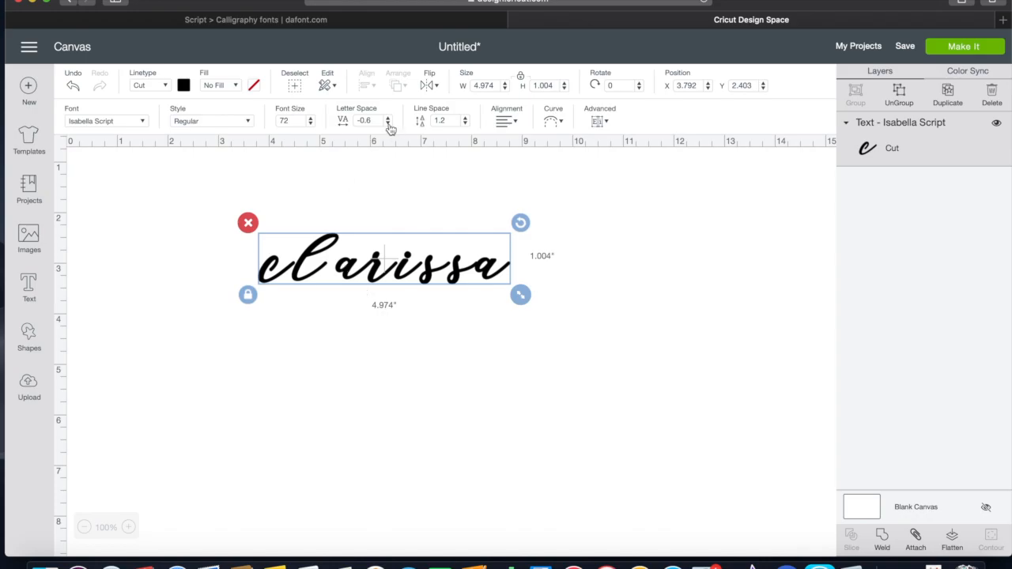
pyautogui.click(389, 123)
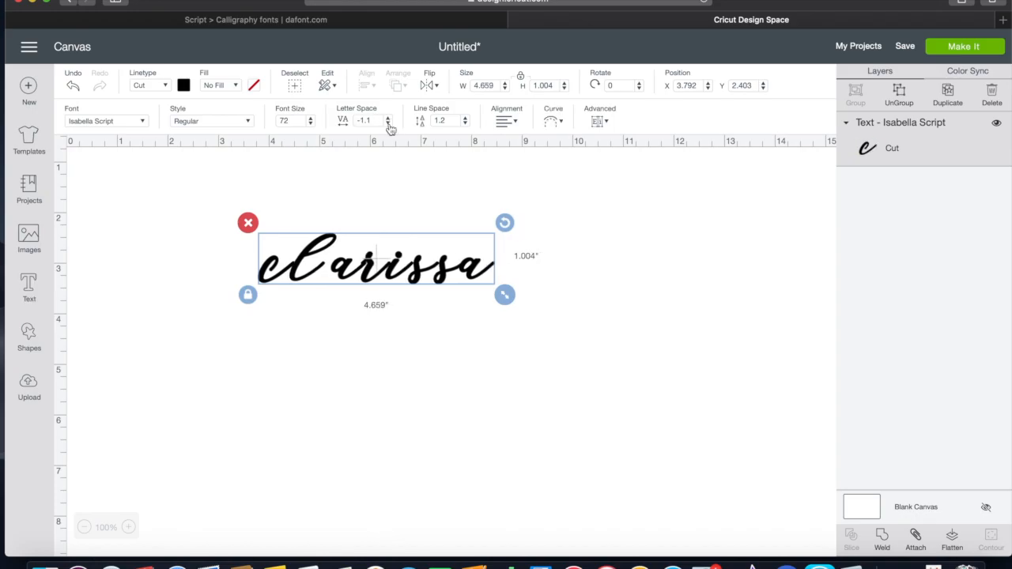
pyautogui.moveTo(389, 126)
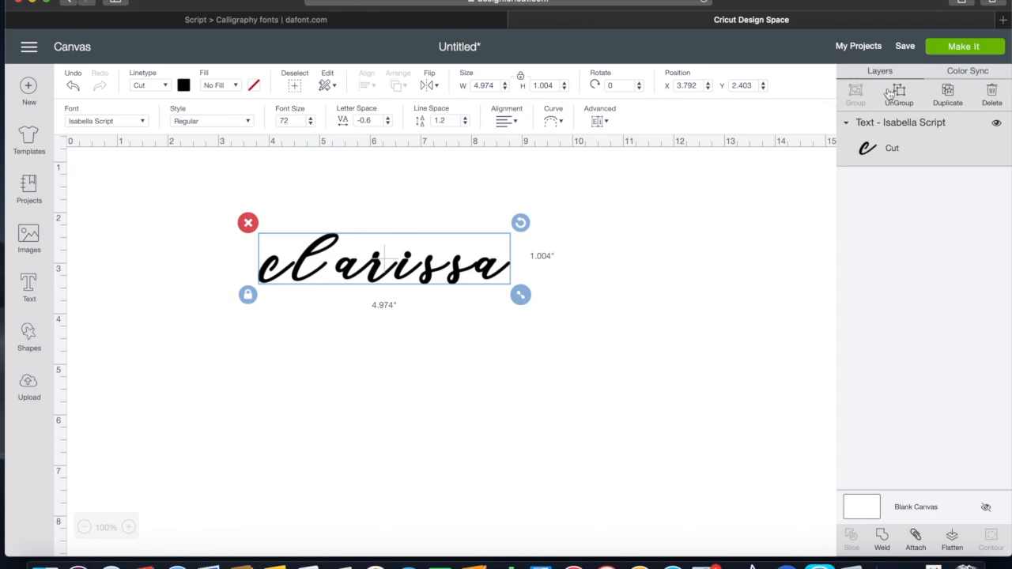
pyautogui.moveTo(898, 93)
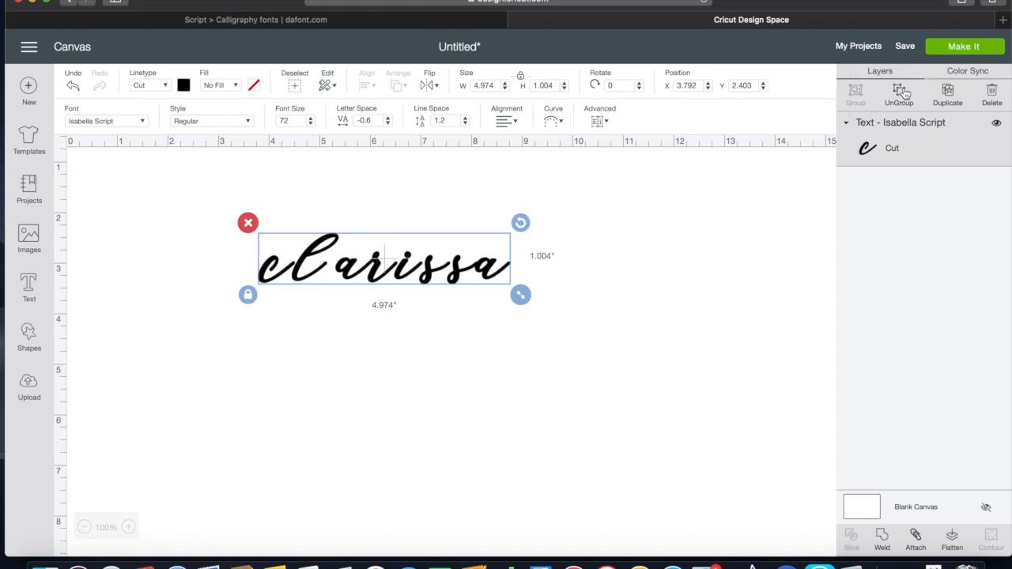
# Step: Ungroup 'clarissa' into letter layers and nudge letters together to about 4.31 inches wide
pyautogui.click(898, 90)
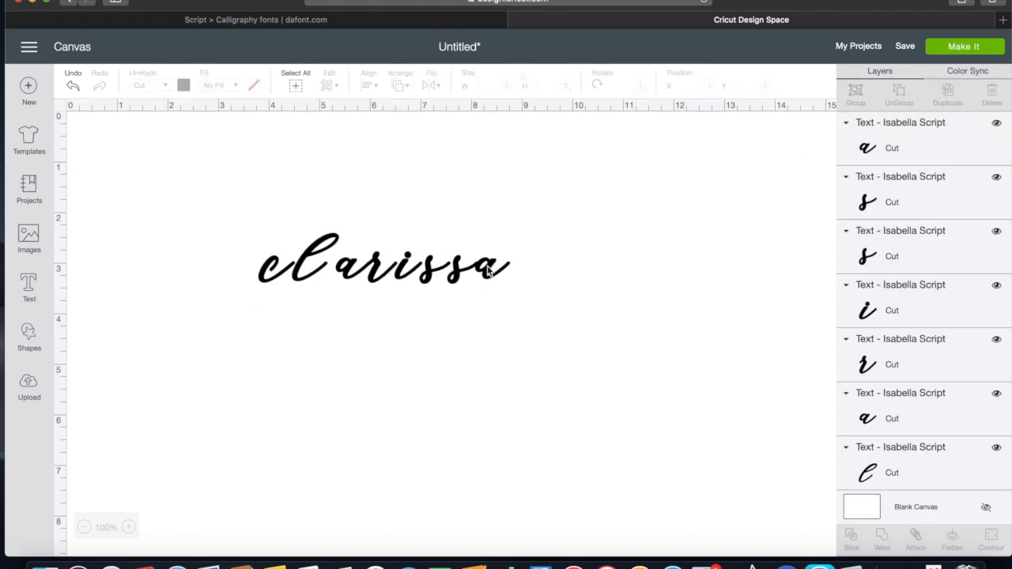
pyautogui.click(490, 265)
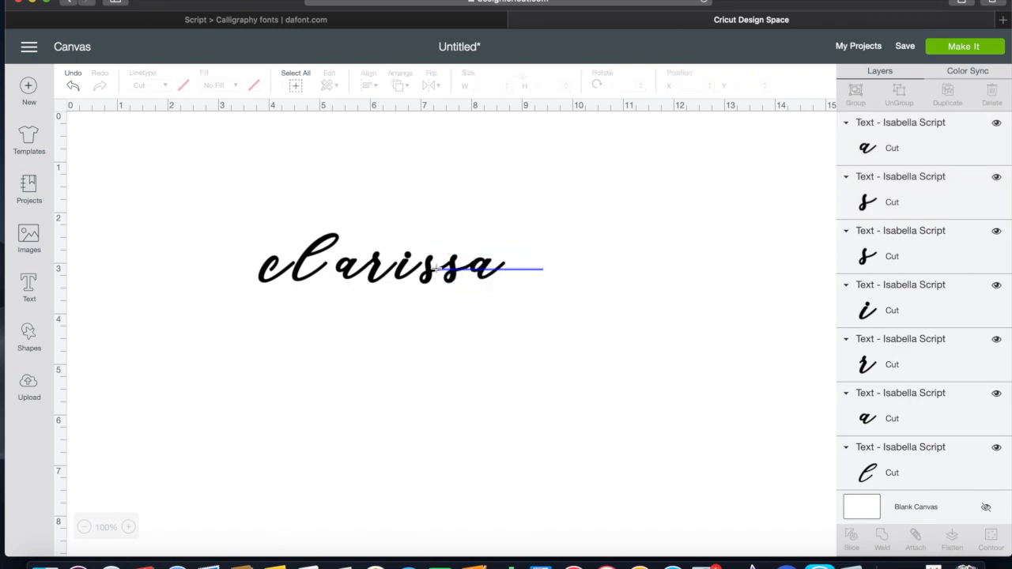
pyautogui.click(458, 265)
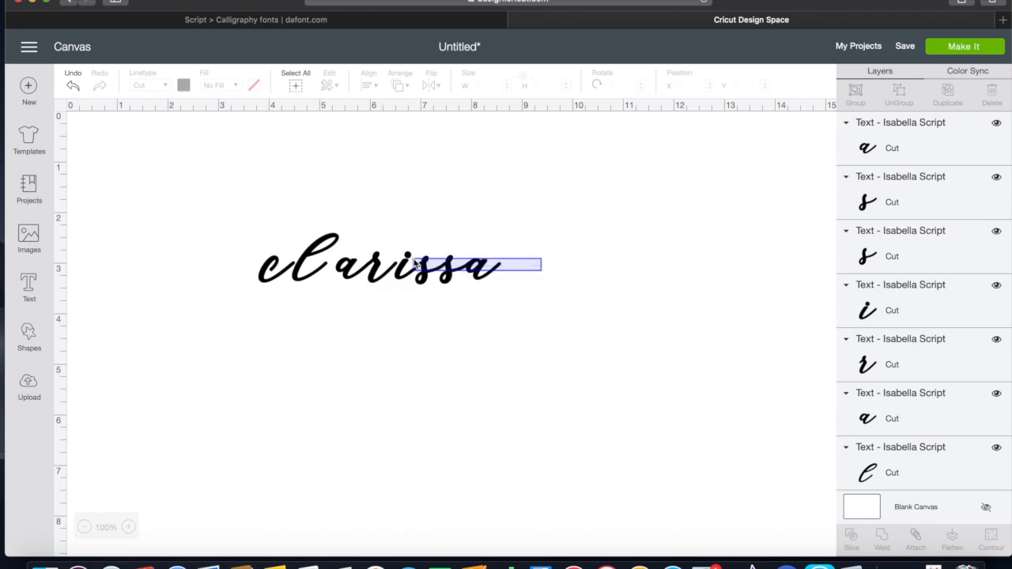
pyautogui.click(439, 266)
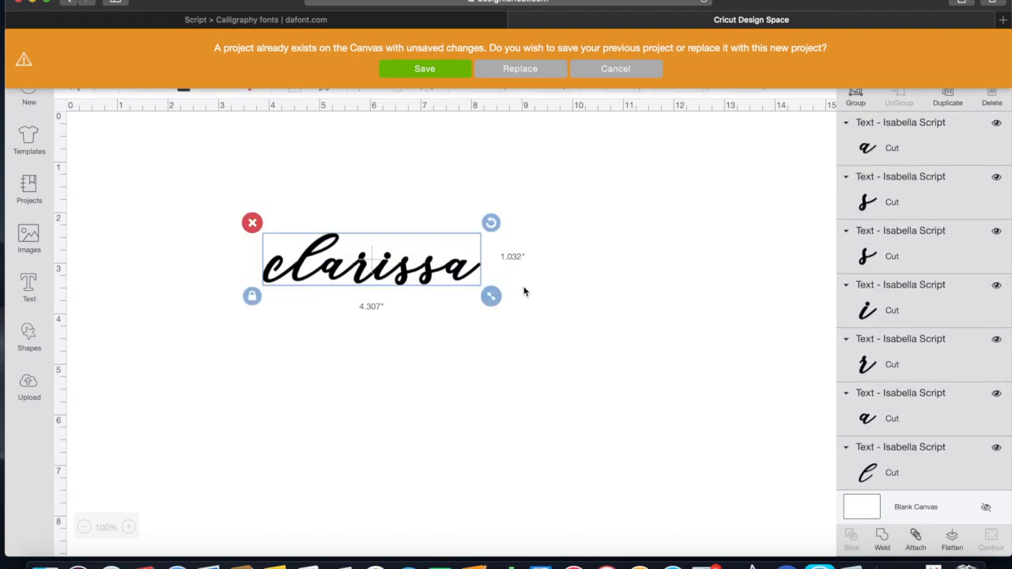
pyautogui.moveTo(596, 162)
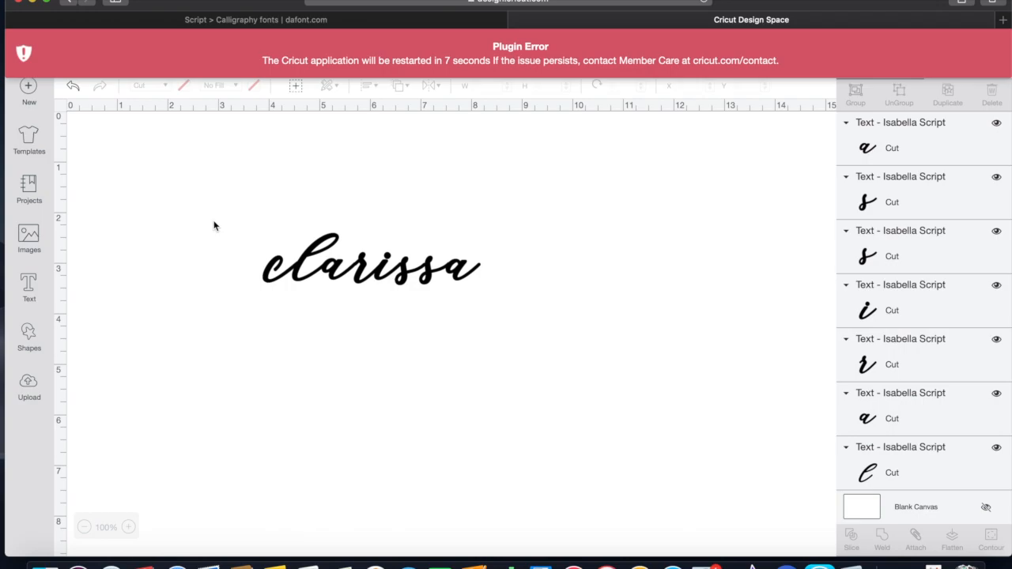
# Step: Dismiss the warning and choose Stay on Page to keep the design
pyautogui.click(370, 266)
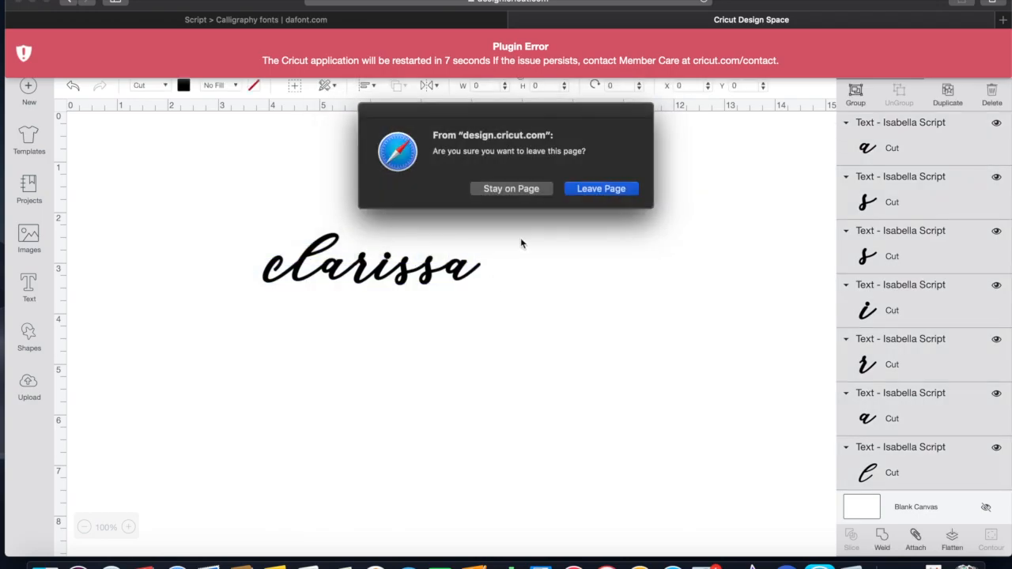
pyautogui.click(511, 188)
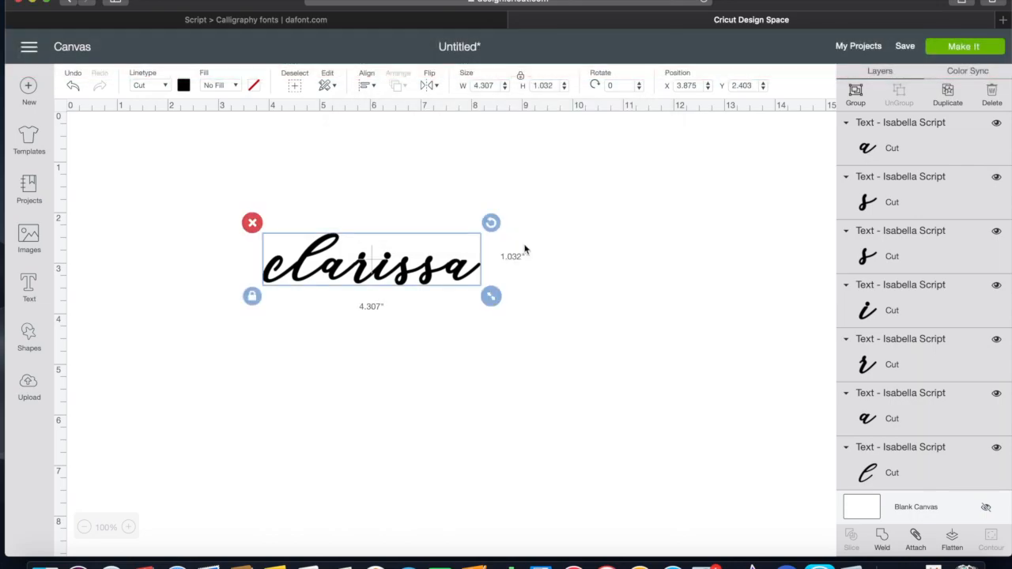
pyautogui.moveTo(408, 308)
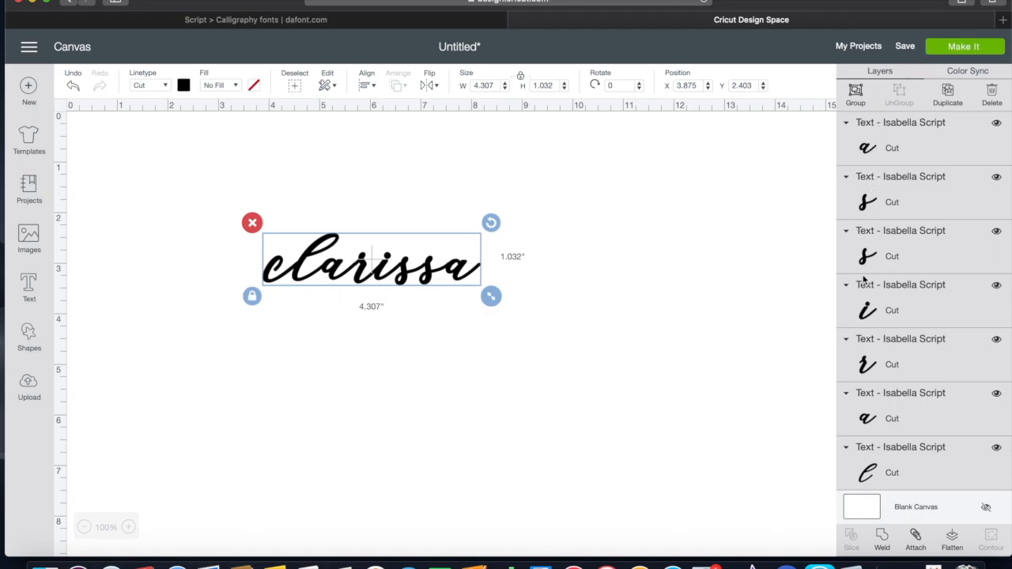
pyautogui.moveTo(399, 338)
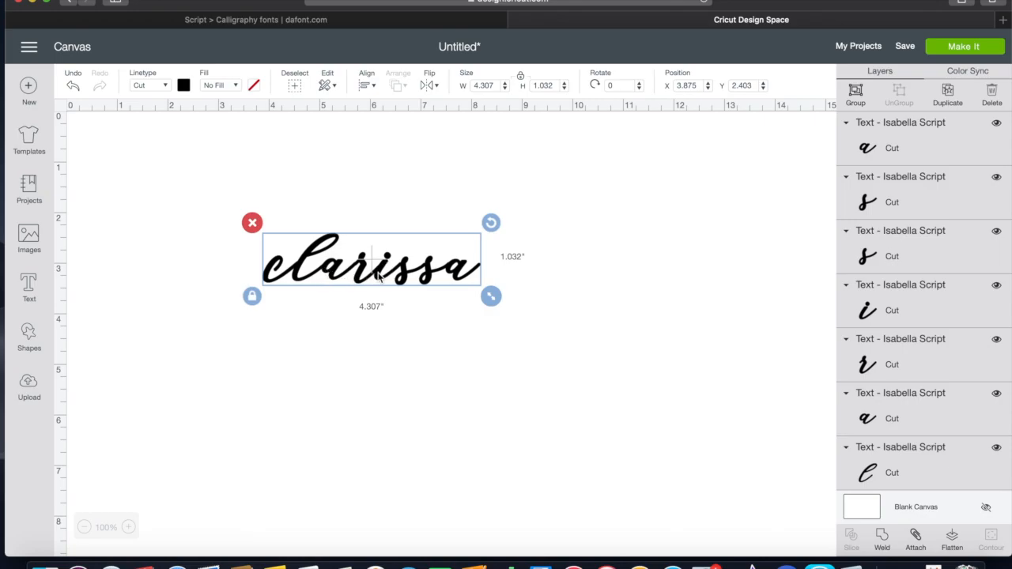
pyautogui.moveTo(323, 349)
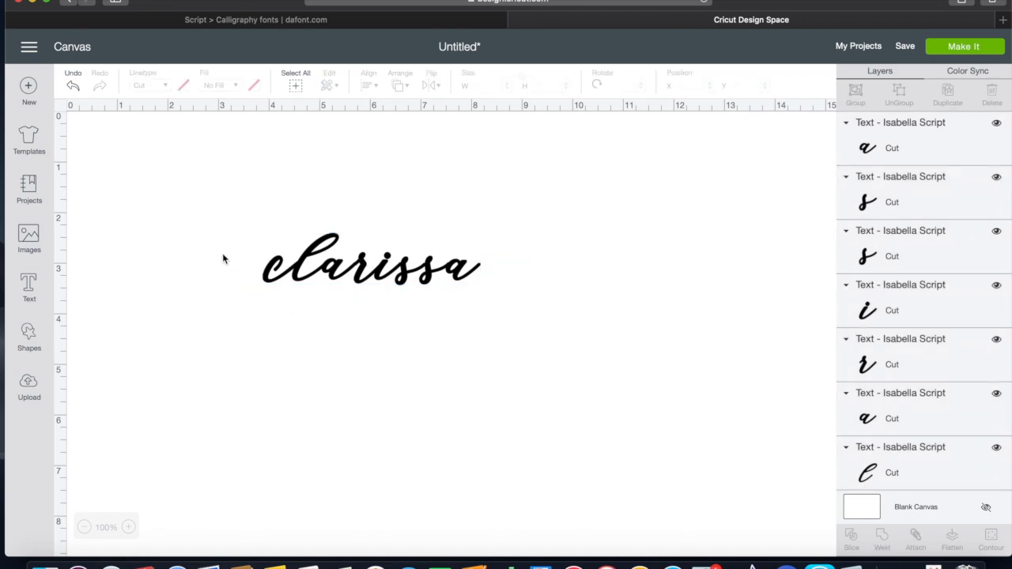
pyautogui.click(367, 263)
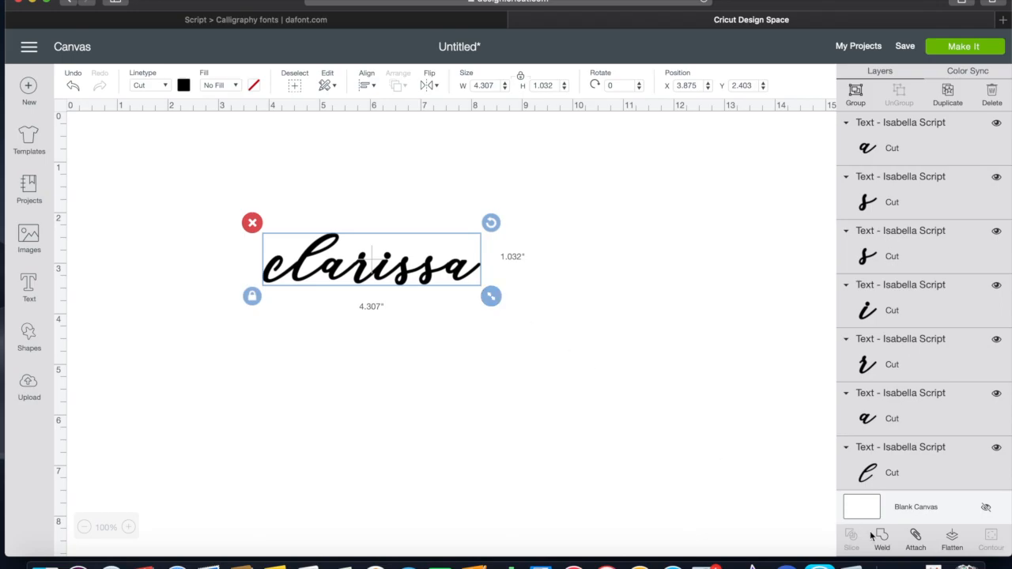
# Step: Weld the letters into one layer and enlarge it to about 8.67 inches wide
pyautogui.click(882, 540)
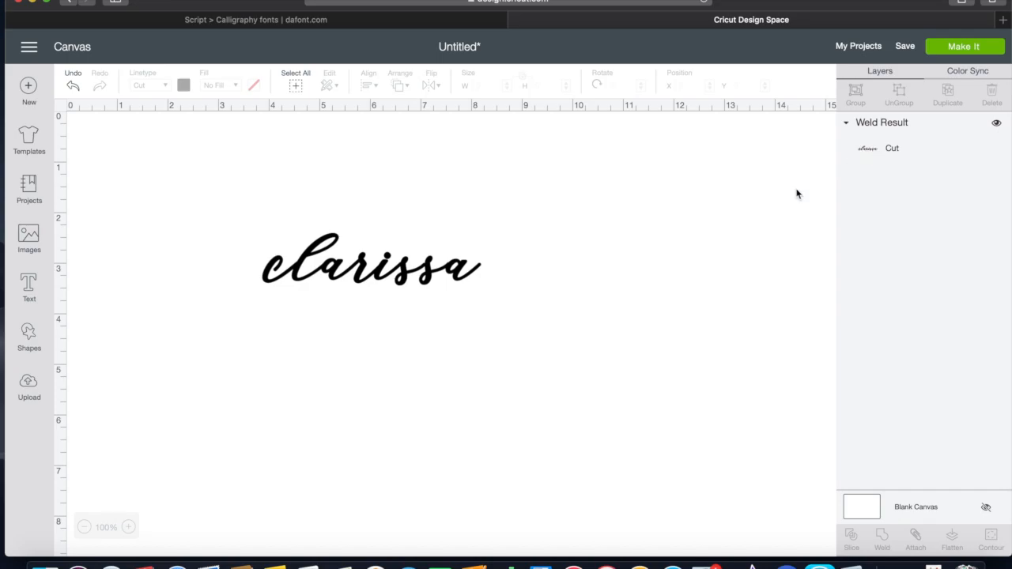
pyautogui.click(370, 261)
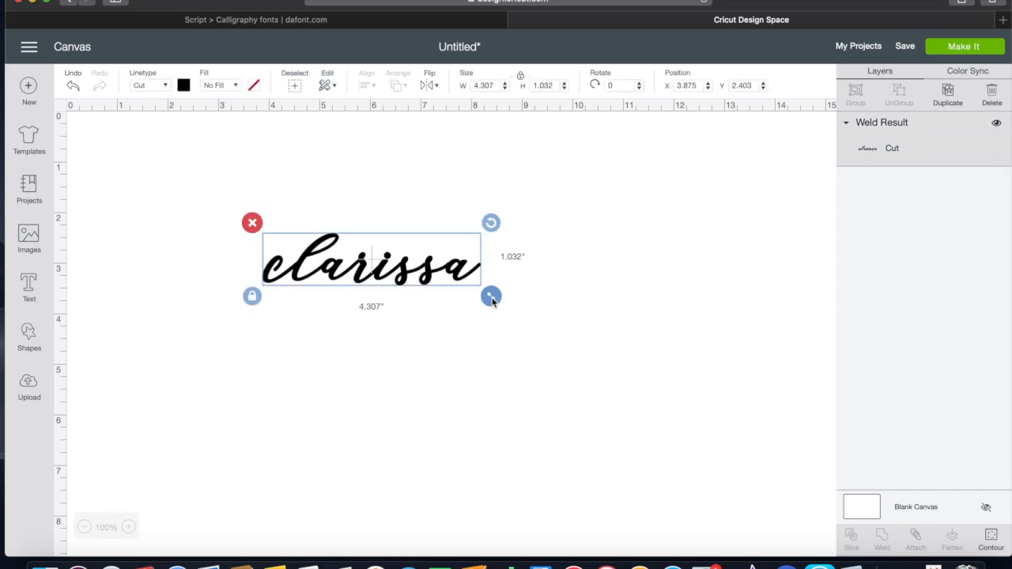
pyautogui.moveTo(490, 297); pyautogui.dragTo(711, 349)
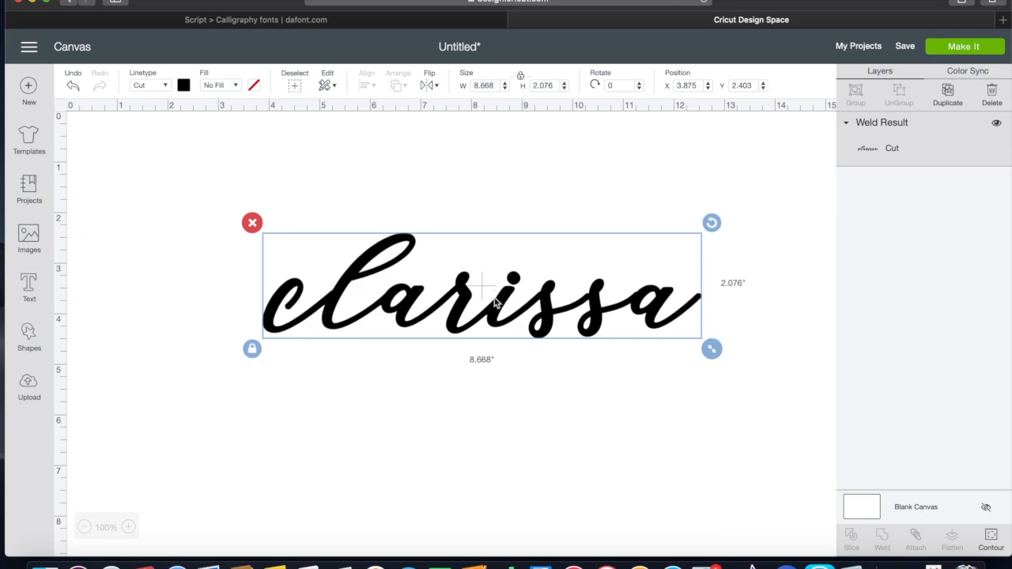
# Step: Move the welded name higher on the canvas and deselect it
pyautogui.moveTo(482, 285); pyautogui.dragTo(462, 213)
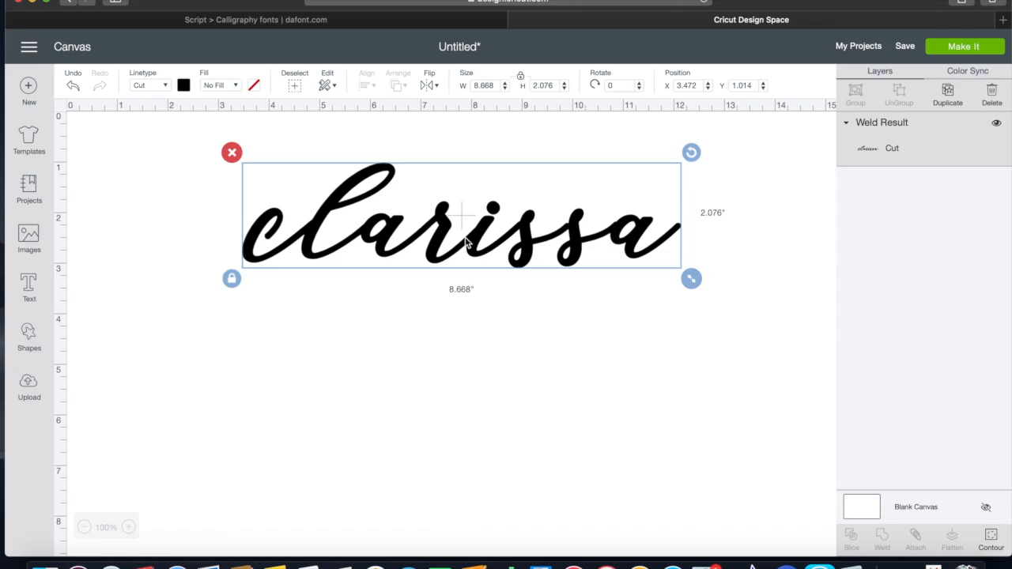
pyautogui.moveTo(461, 215); pyautogui.dragTo(446, 230)
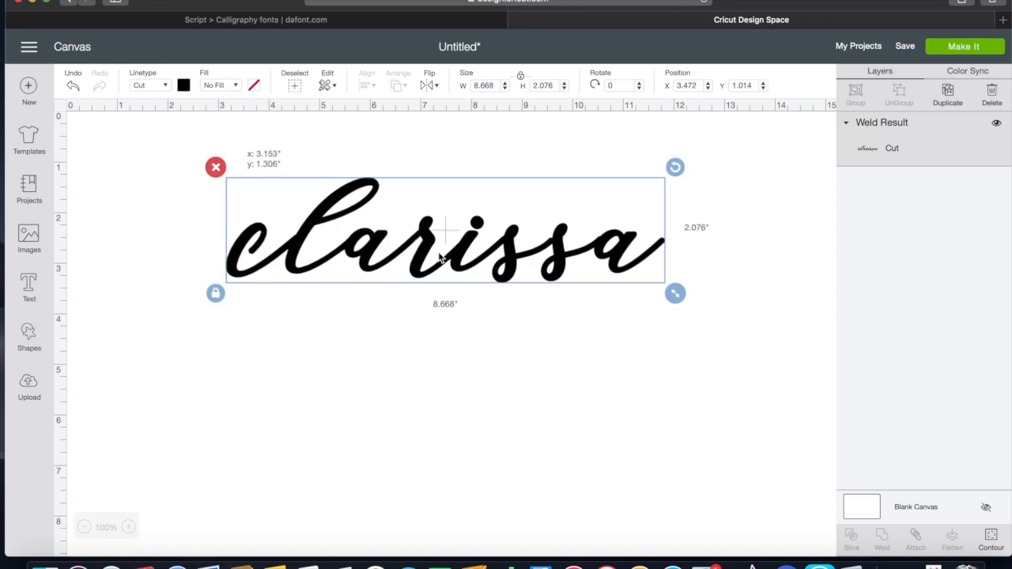
pyautogui.moveTo(443, 229); pyautogui.dragTo(443, 234)
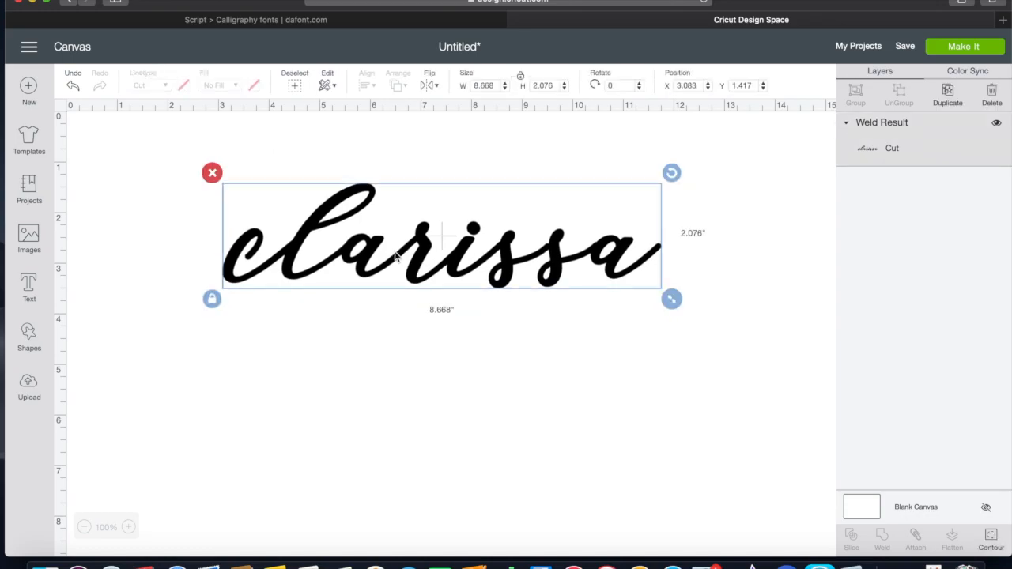
pyautogui.click(402, 352)
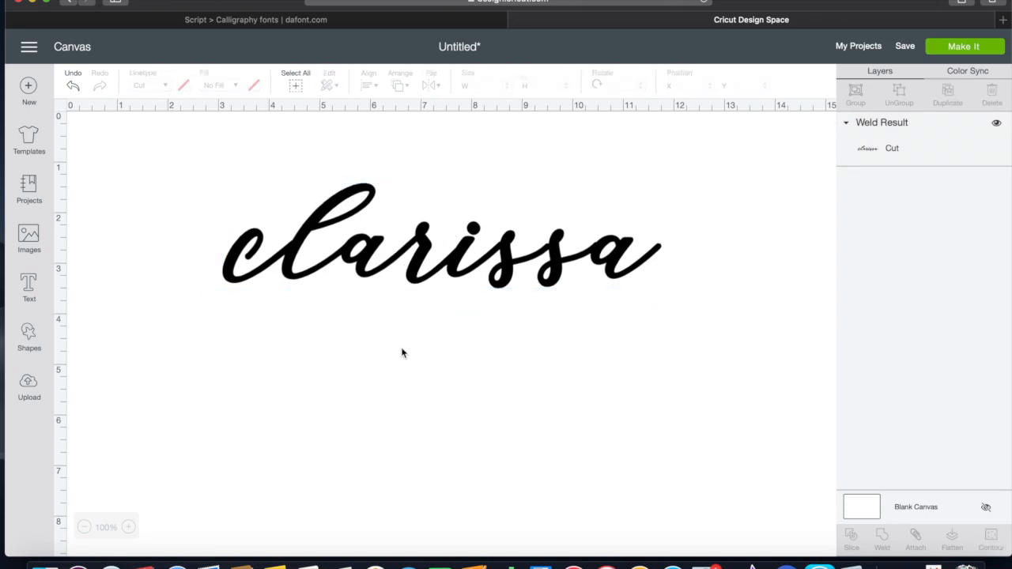